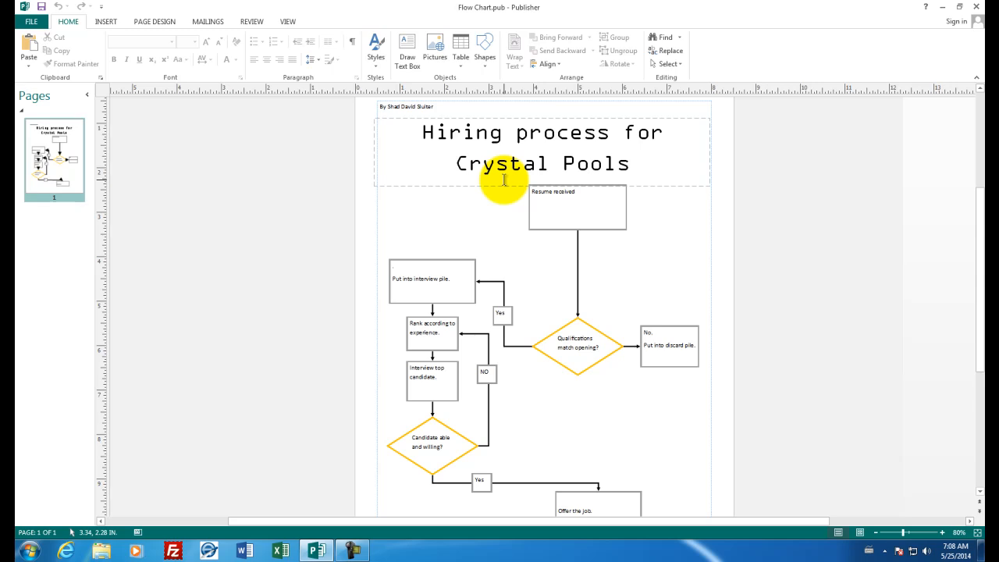
mouse_move(513, 184)
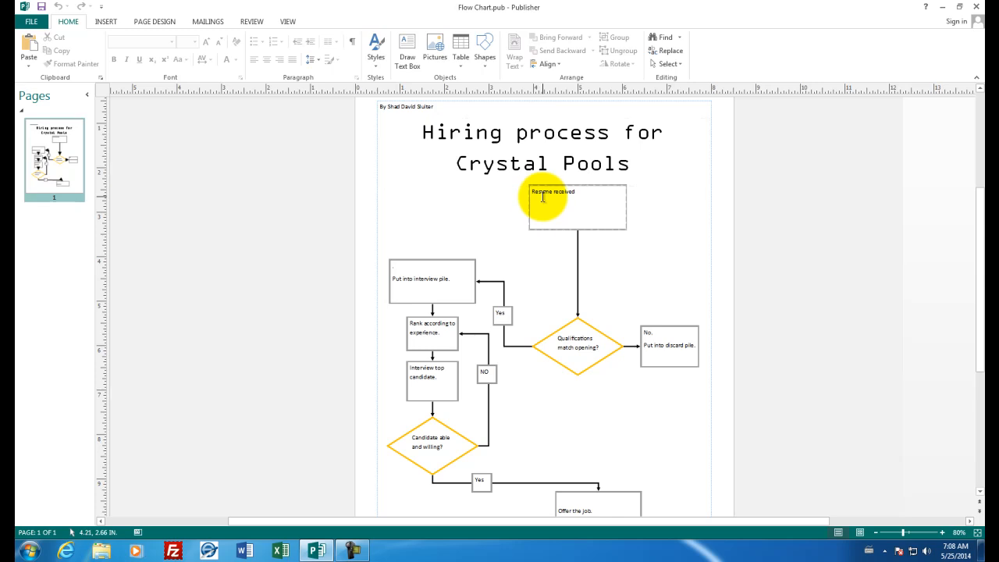
Step: Review the example flowchart's boxes, then start a blank 8.5 x 11 inch publication
click(577, 347)
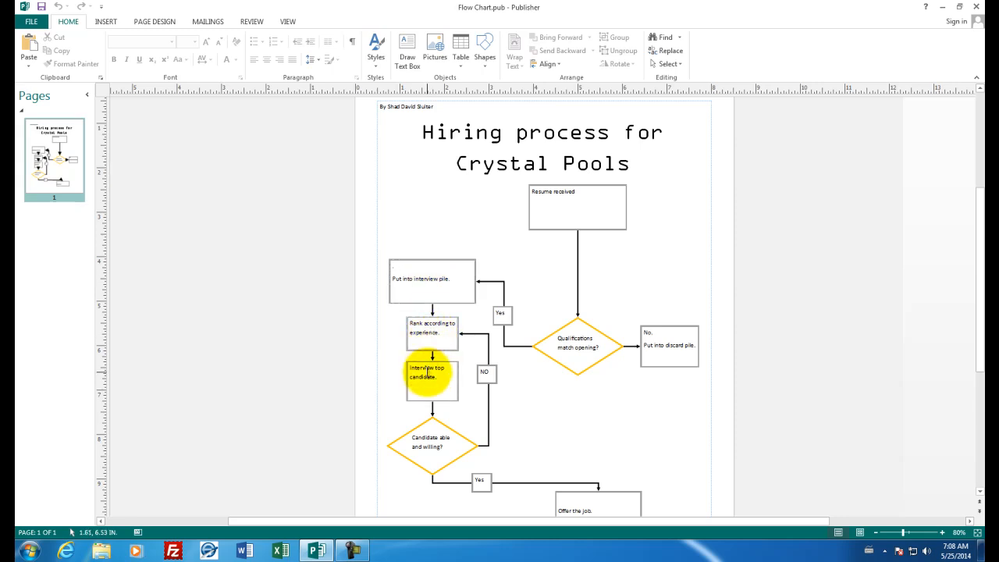
click(431, 445)
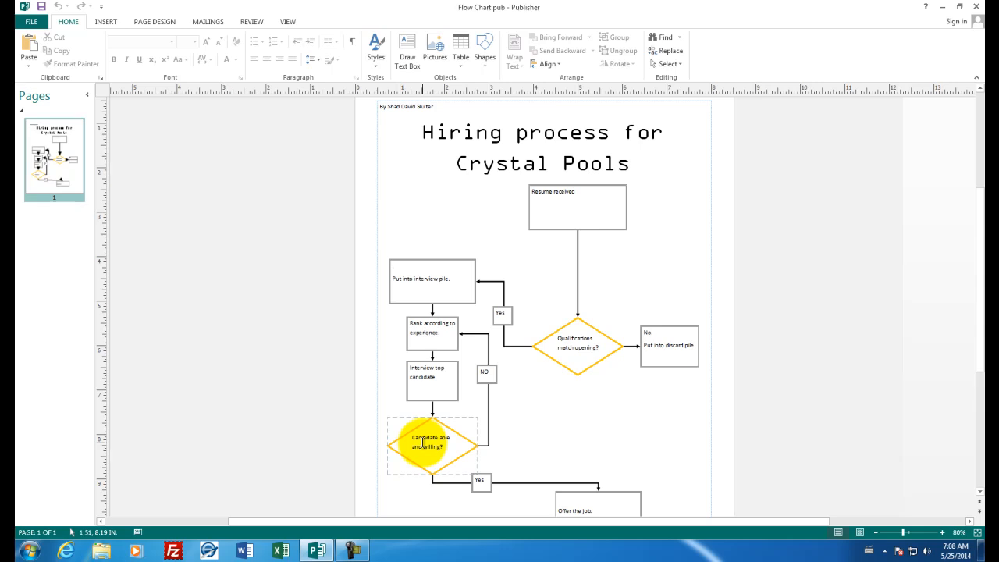
click(480, 482)
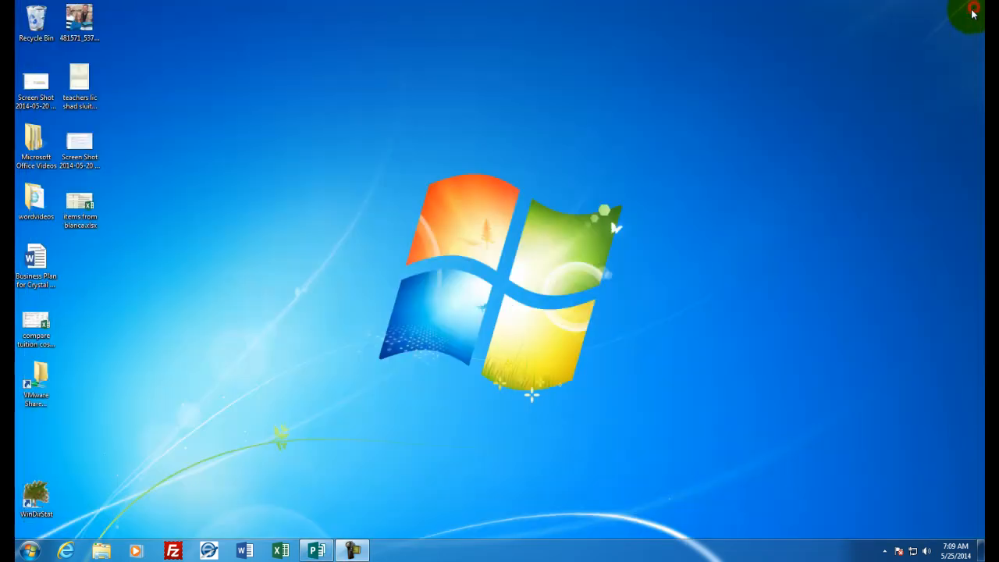
click(316, 550)
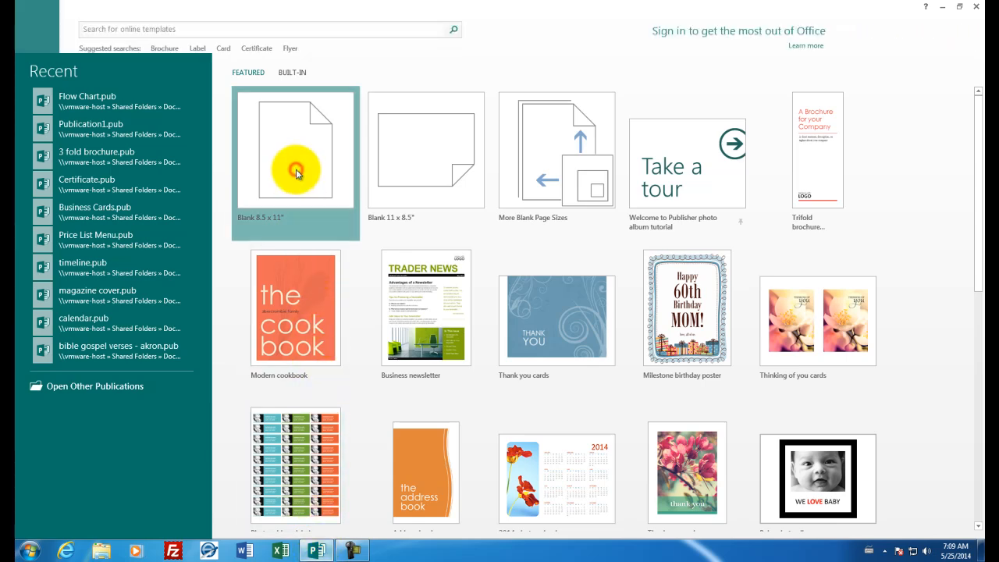
click(295, 148)
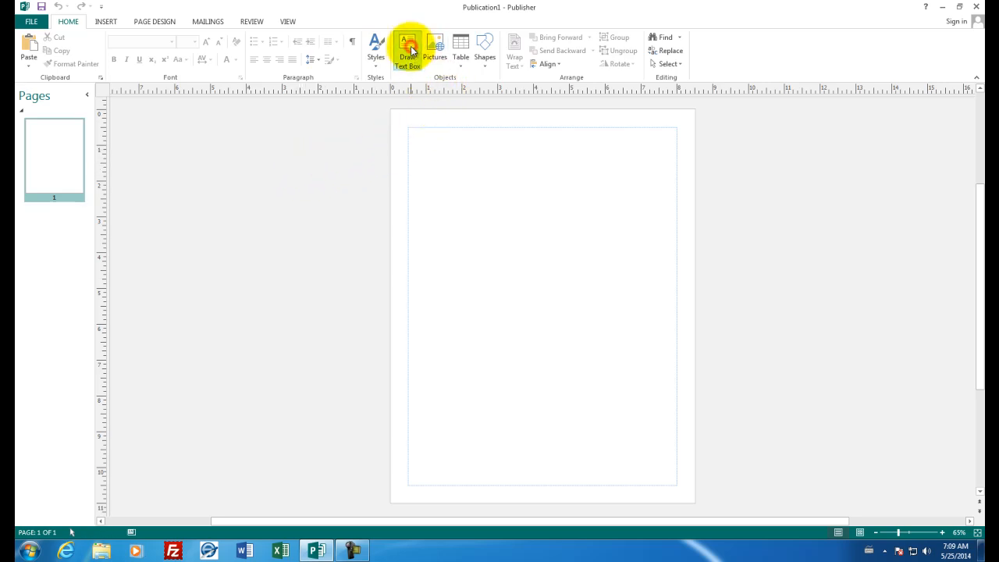
Step: Add a centered title text box reading 'Hiring Process for Crystal Pools' across the page top
click(408, 50)
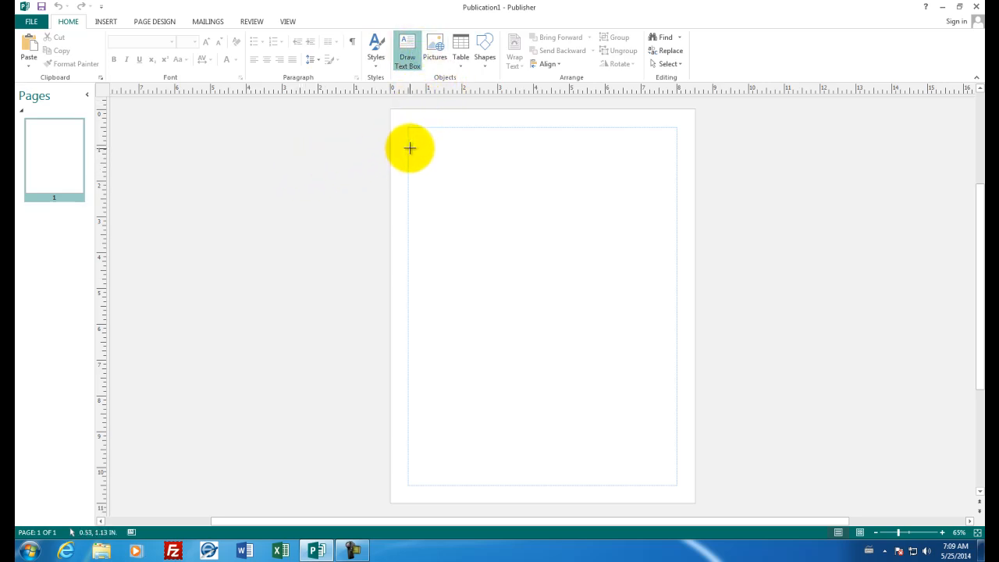
drag(409, 124, 605, 212)
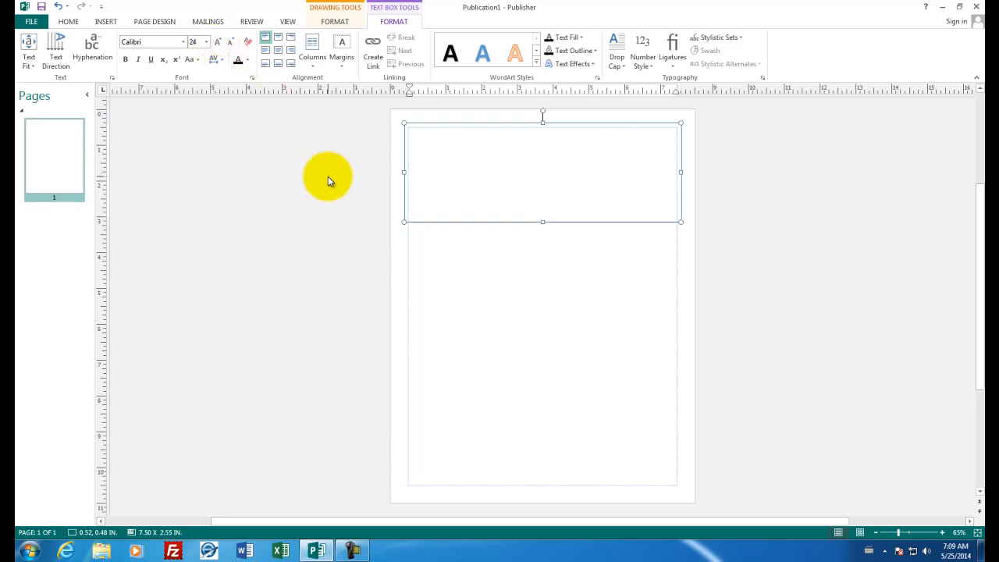
text(Hiring)
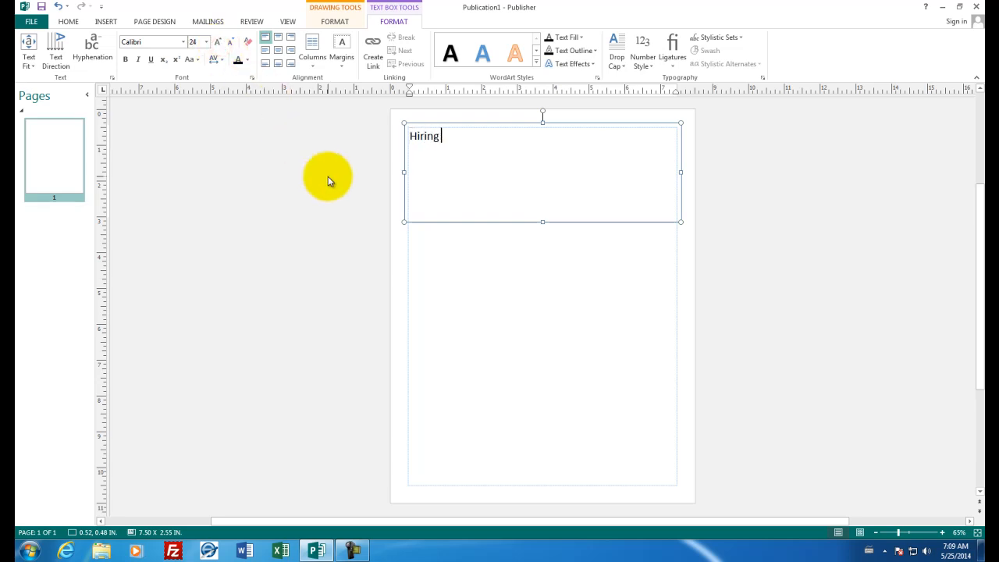
text(Process for Crystal Pools)
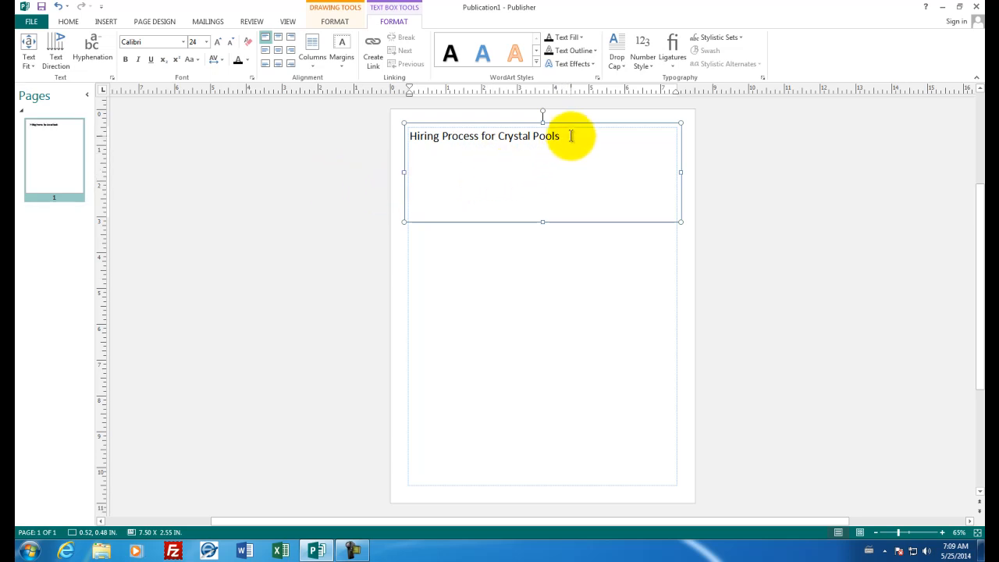
click(218, 42)
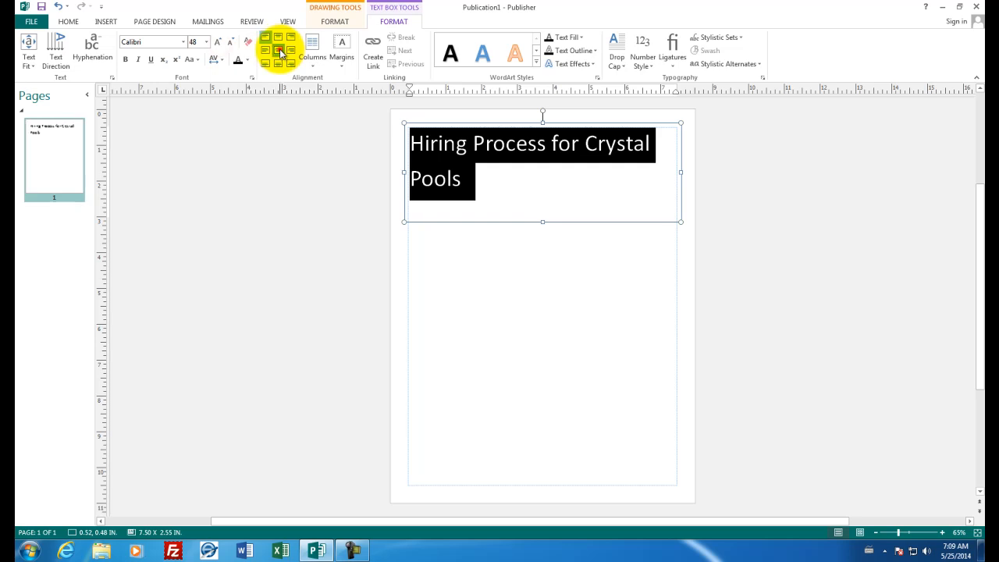
click(183, 42)
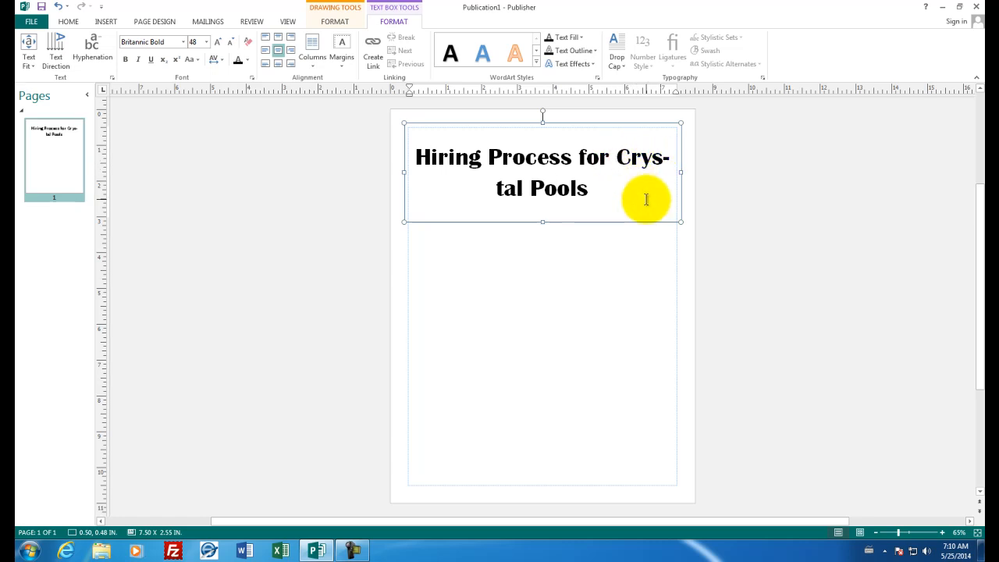
click(615, 157)
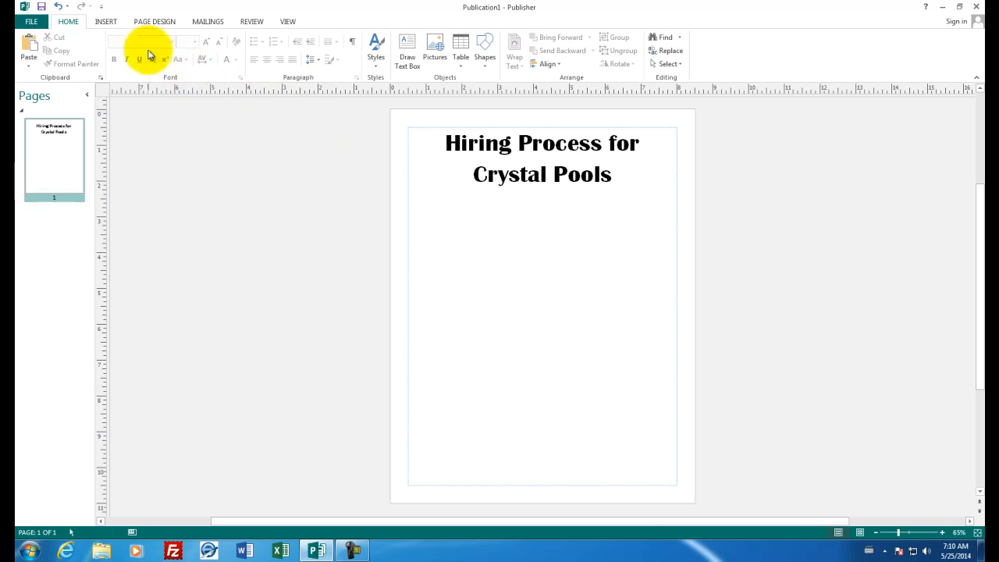
Step: Draw a flowchart process rectangle below the title reading 'Resume received.'
click(105, 21)
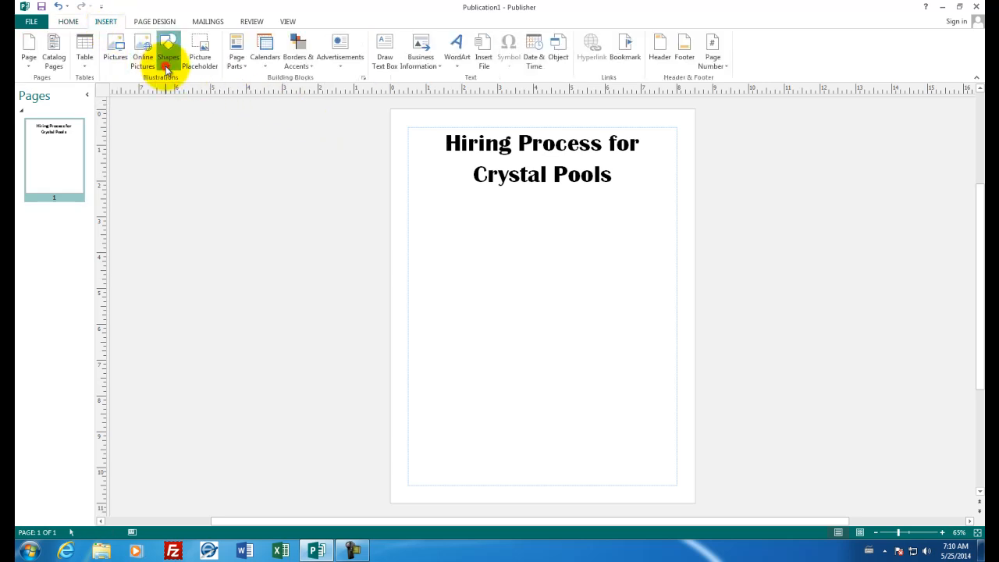
click(168, 51)
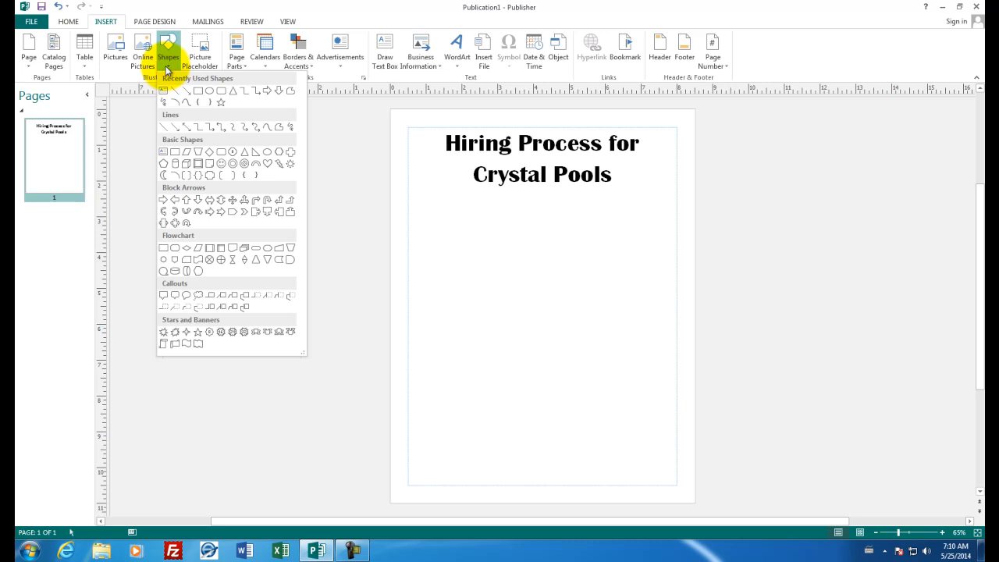
mouse_move(185, 225)
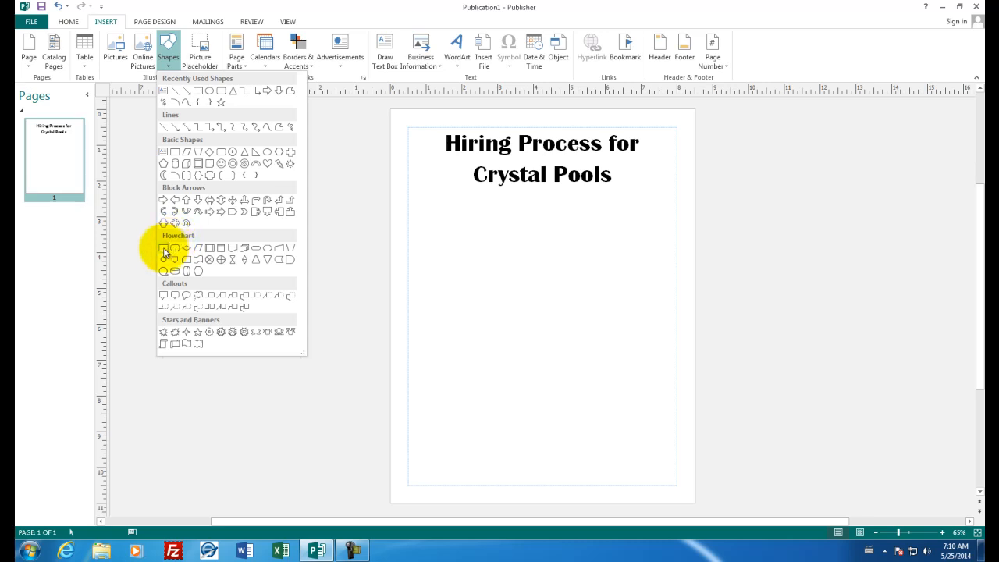
click(164, 249)
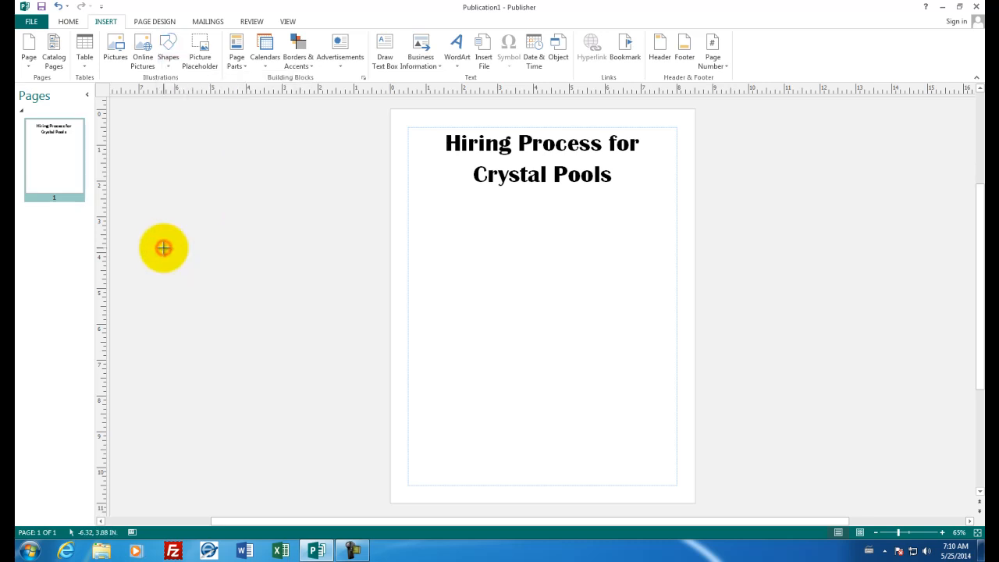
drag(506, 203, 586, 225)
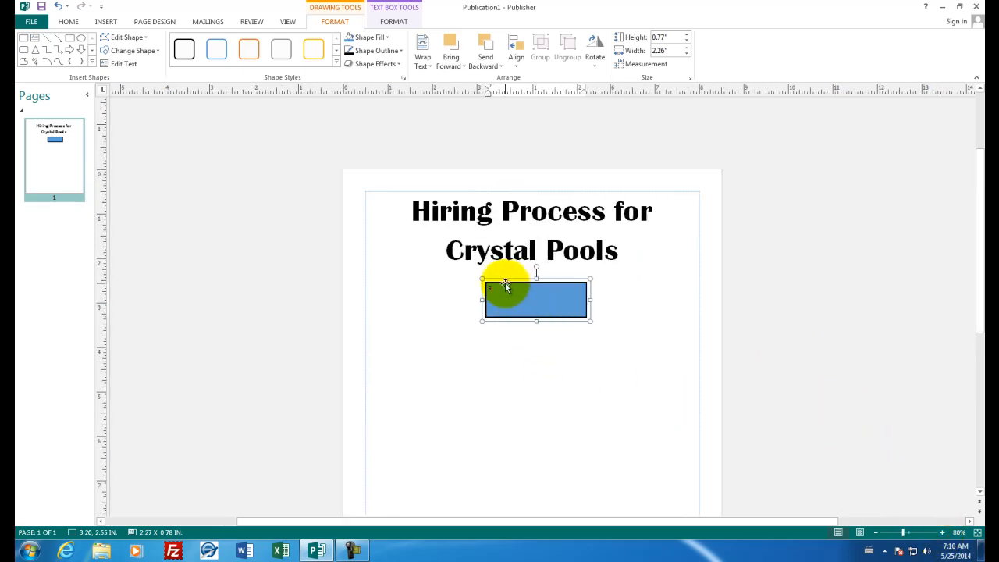
text(Resume received.)
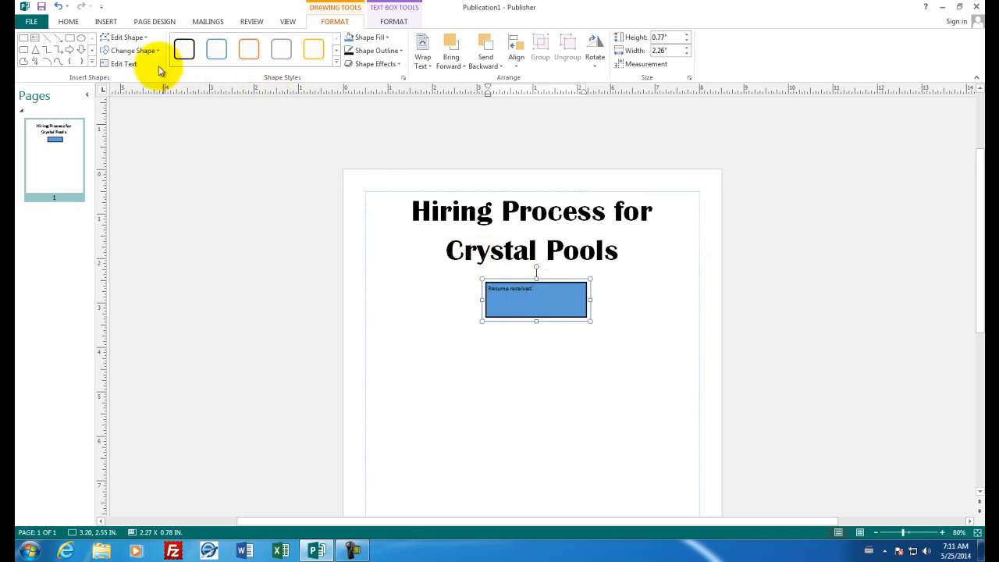
Step: Enlarge the Resume received text two sizes and shrink the box to fit
click(68, 21)
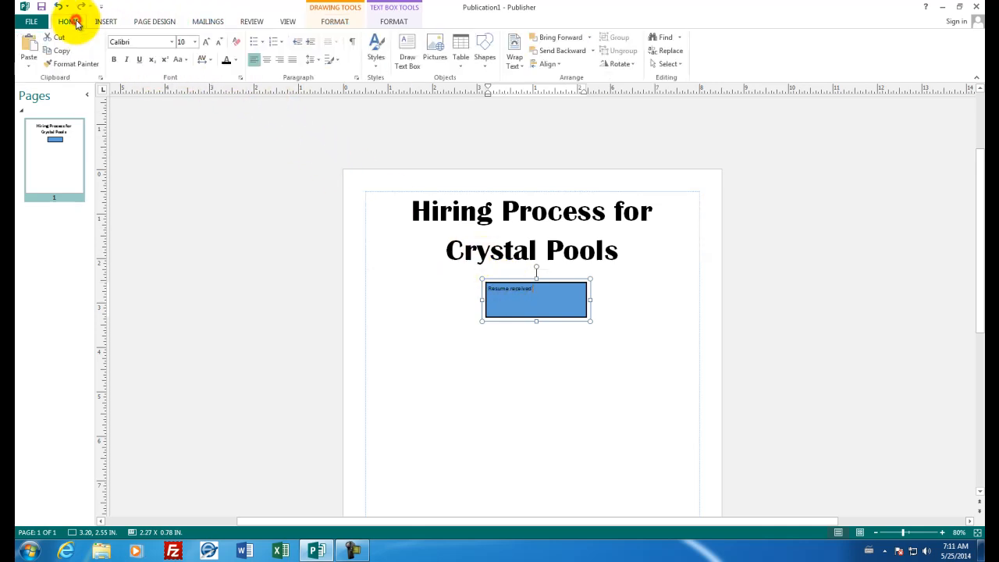
click(266, 59)
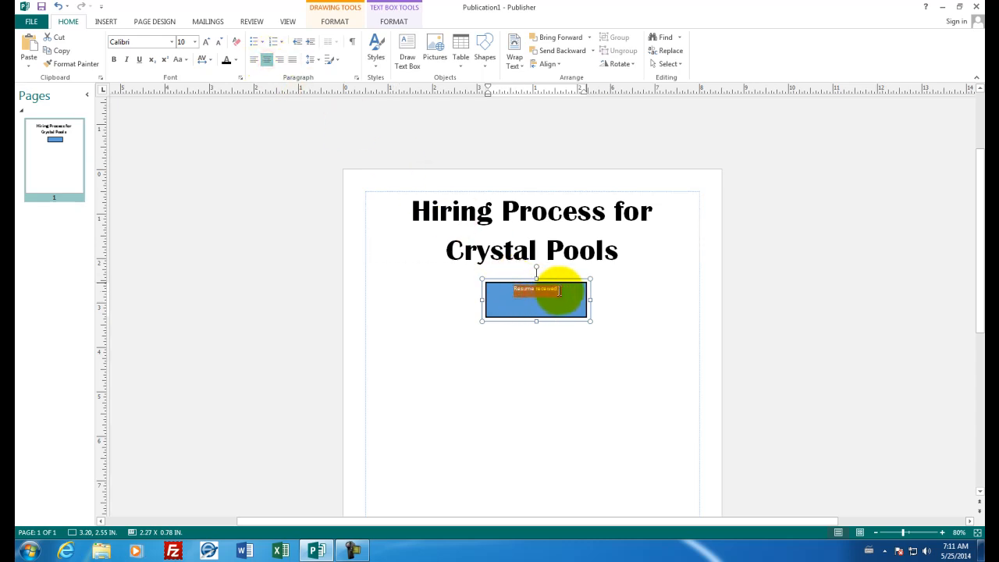
click(206, 41)
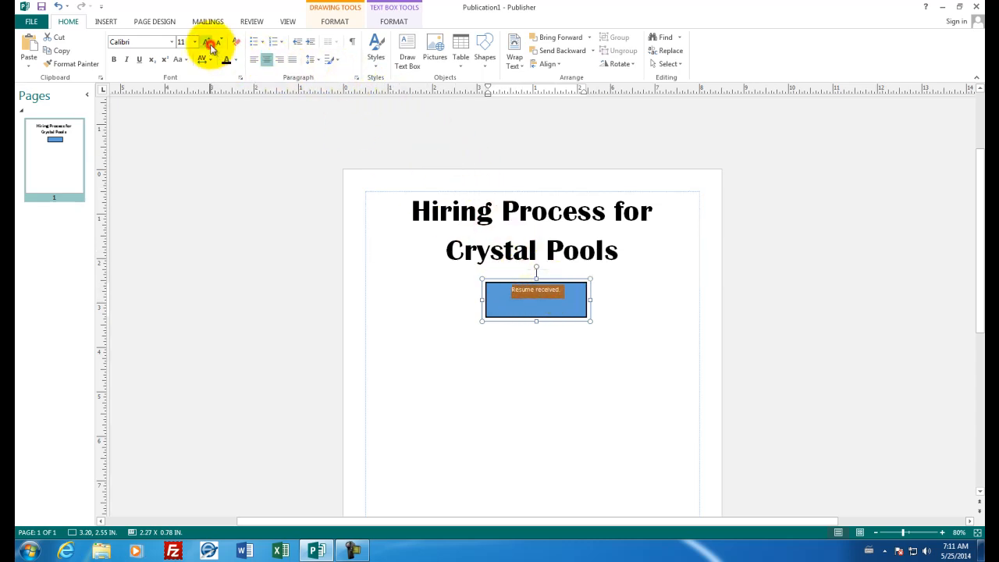
click(206, 42)
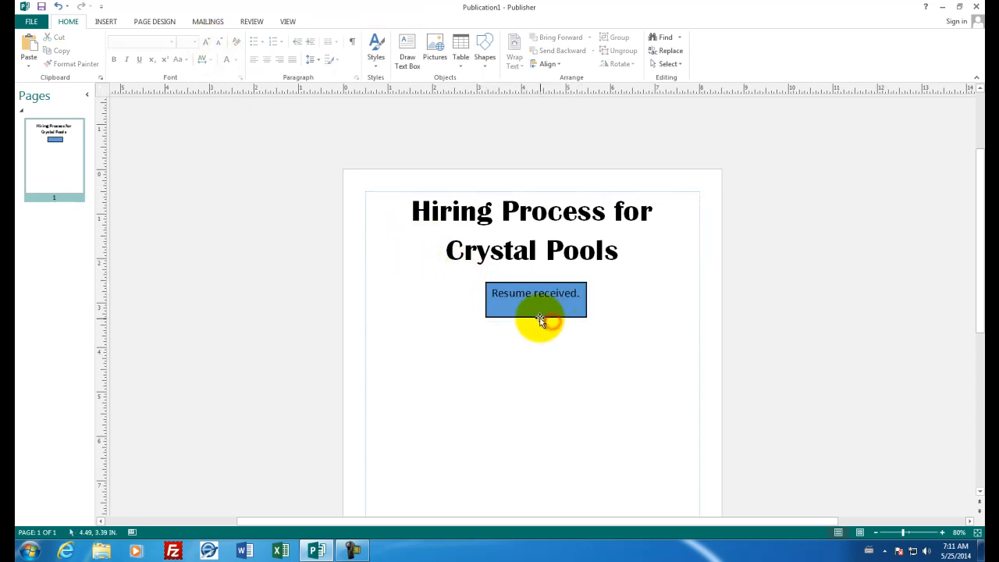
click(535, 304)
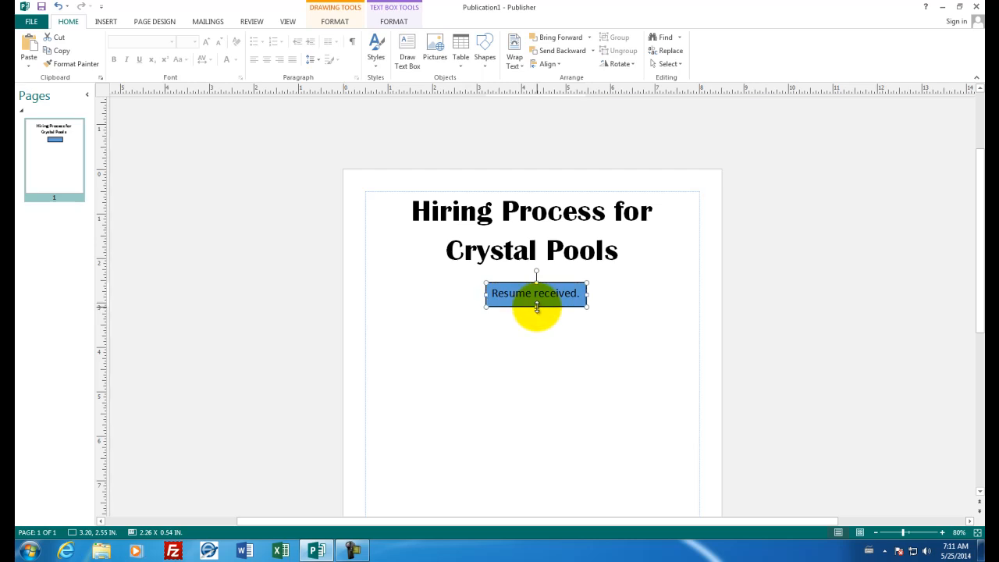
click(175, 129)
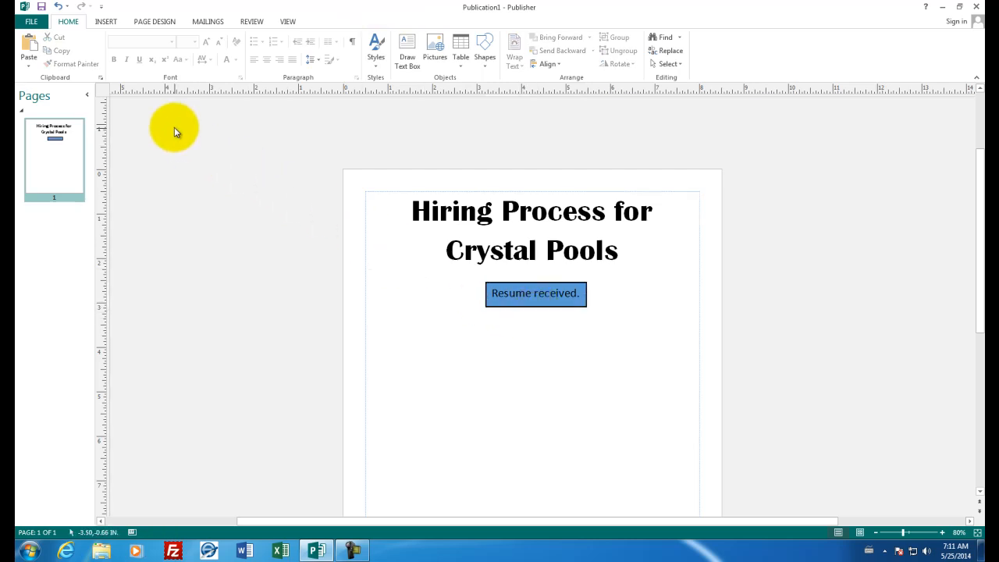
Step: Draw a diamond beneath the Resume received box and begin typing the candidate question
click(106, 21)
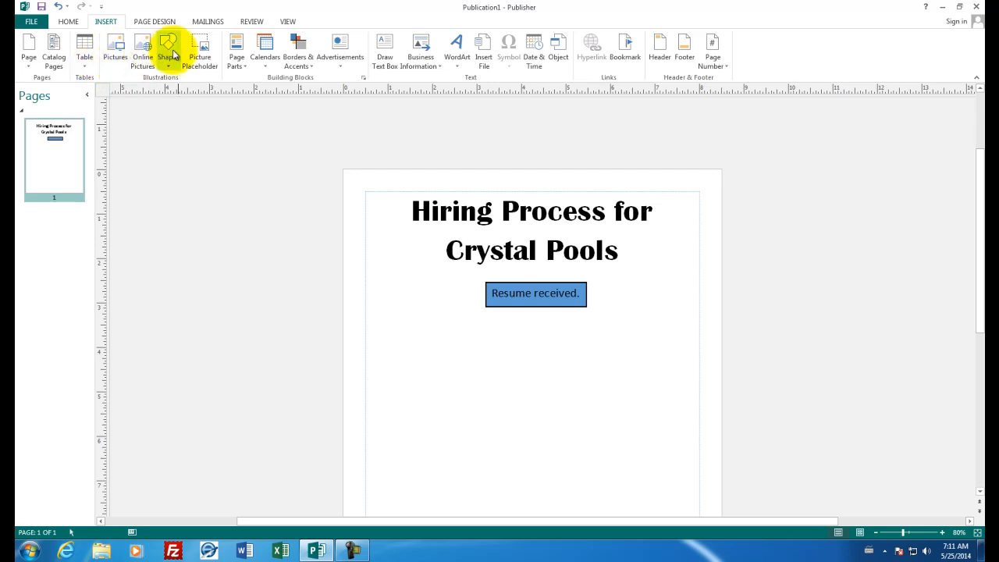
click(169, 49)
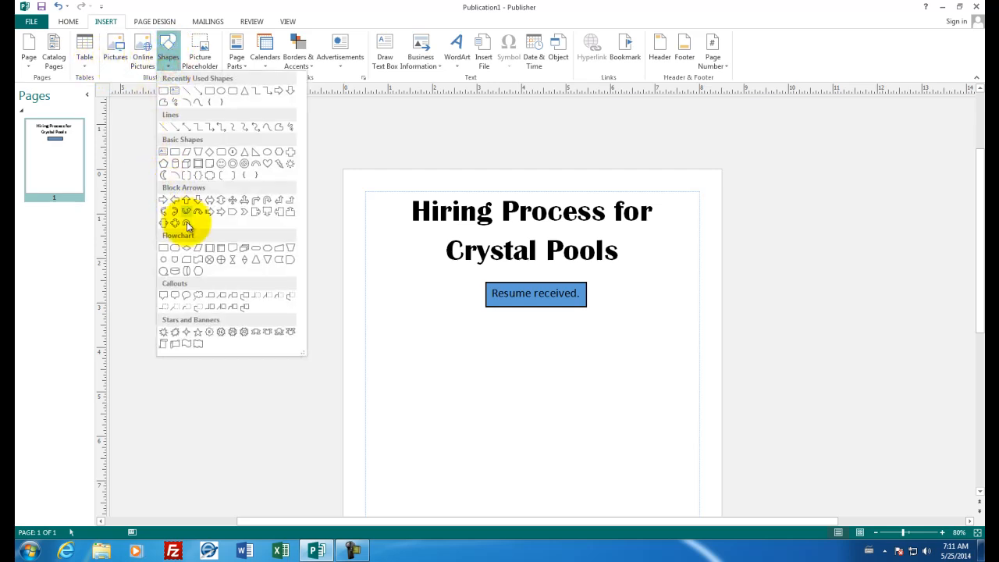
click(188, 224)
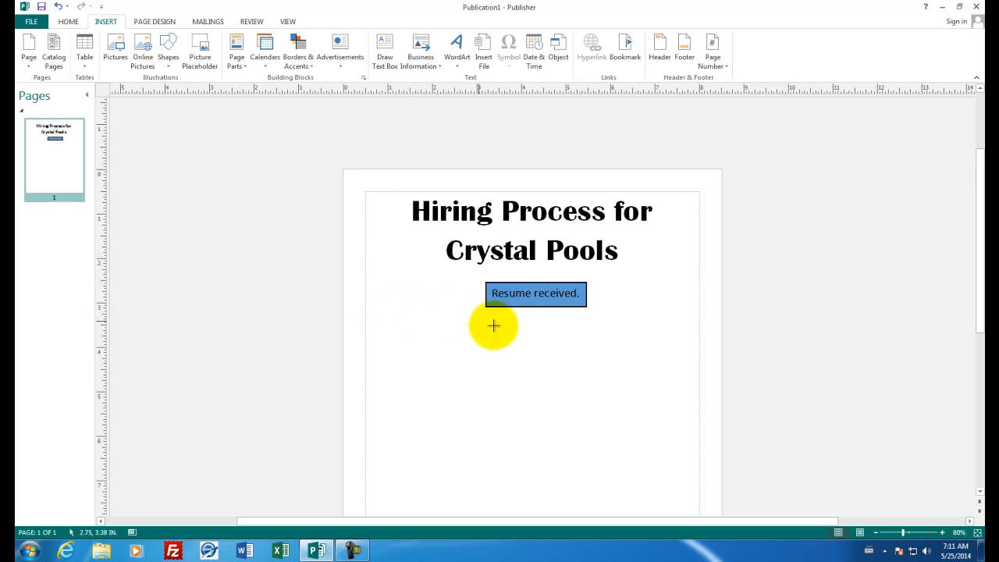
drag(493, 325, 579, 393)
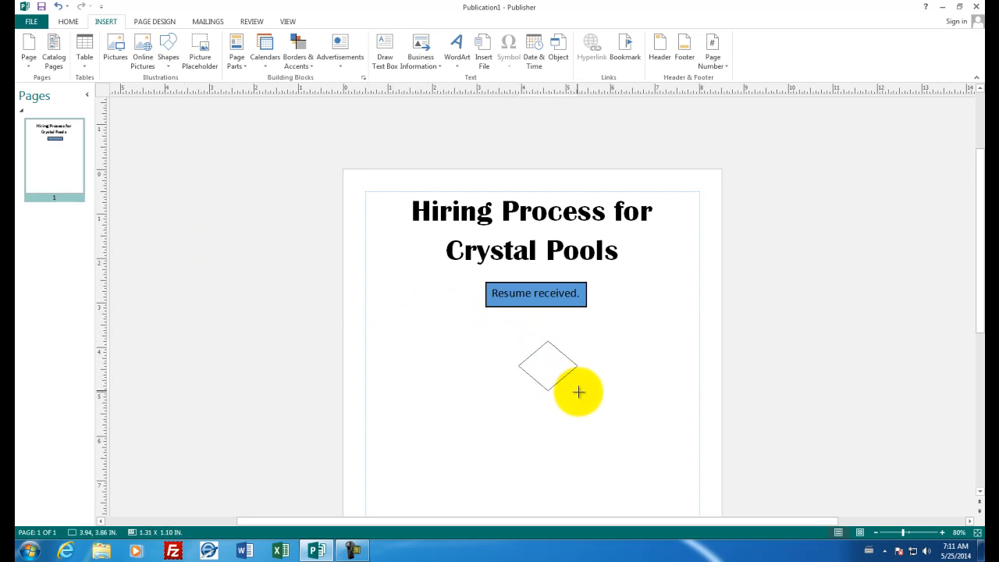
click(552, 367)
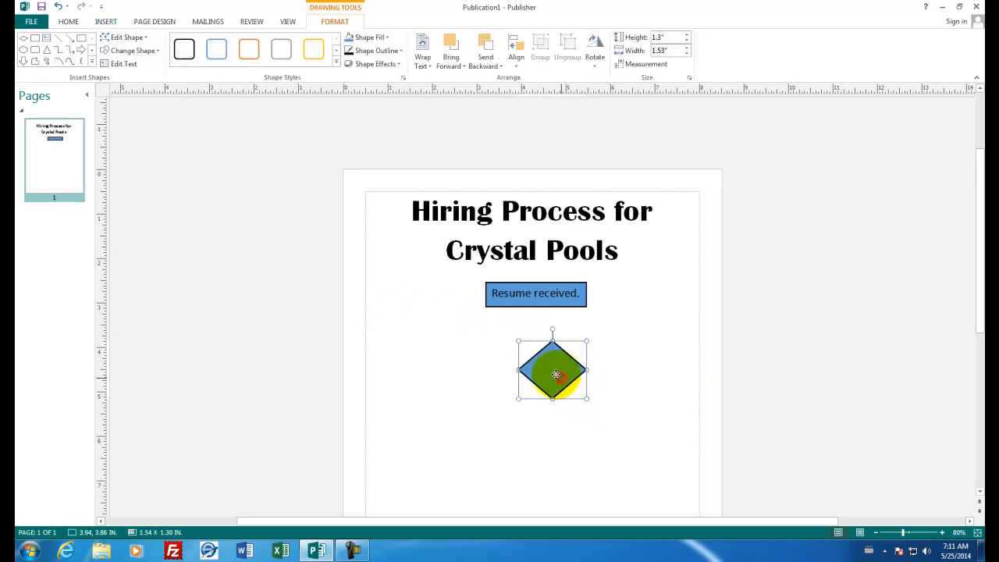
drag(552, 373, 539, 355)
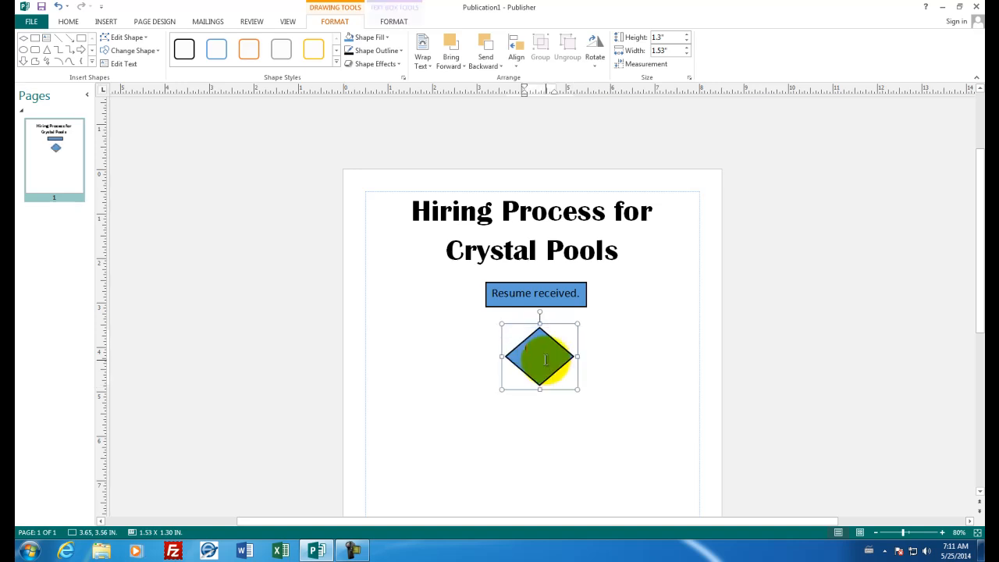
text(s the card)
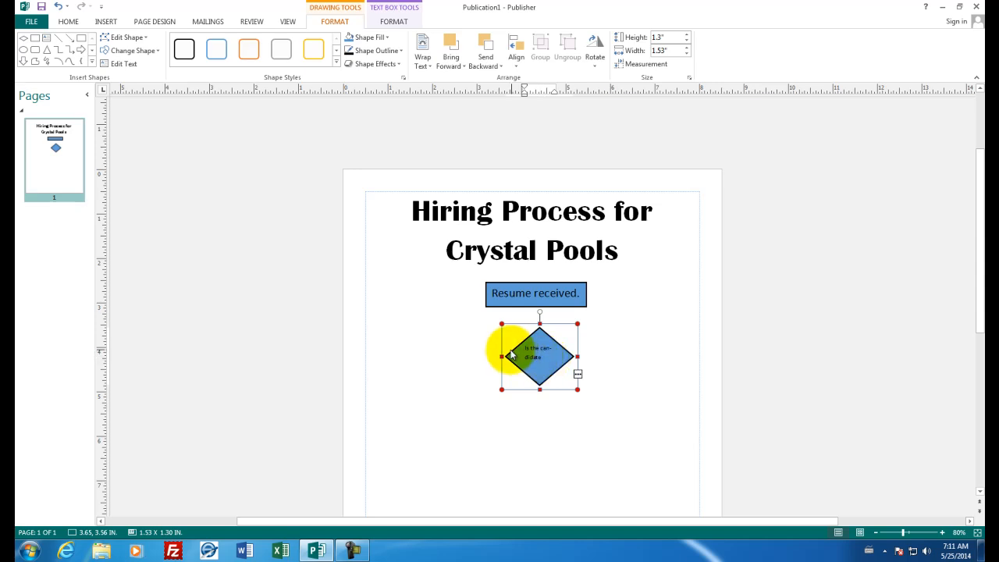
drag(511, 357, 480, 357)
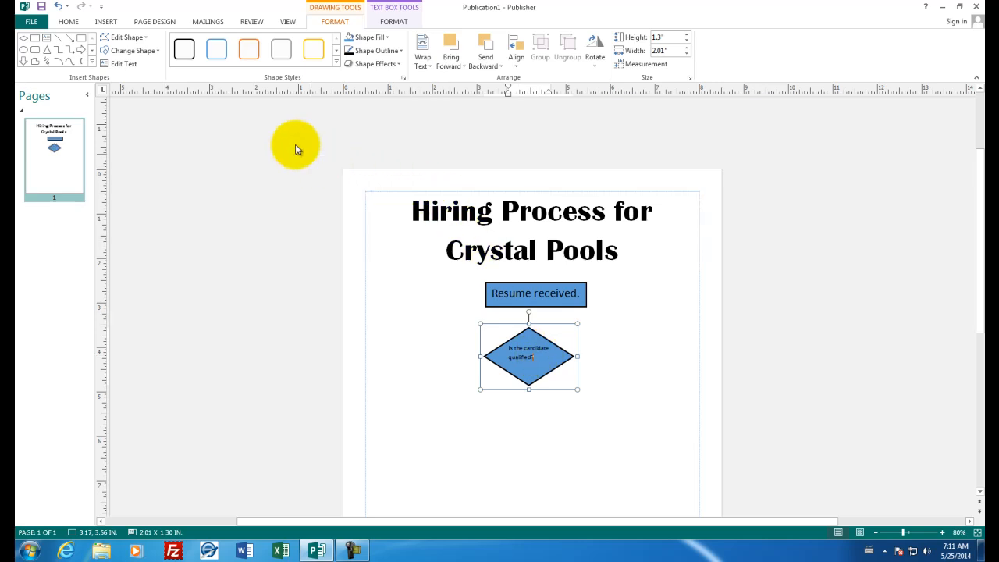
Step: Deselect the widened 'Is the candidate qualified?' diamond
click(67, 21)
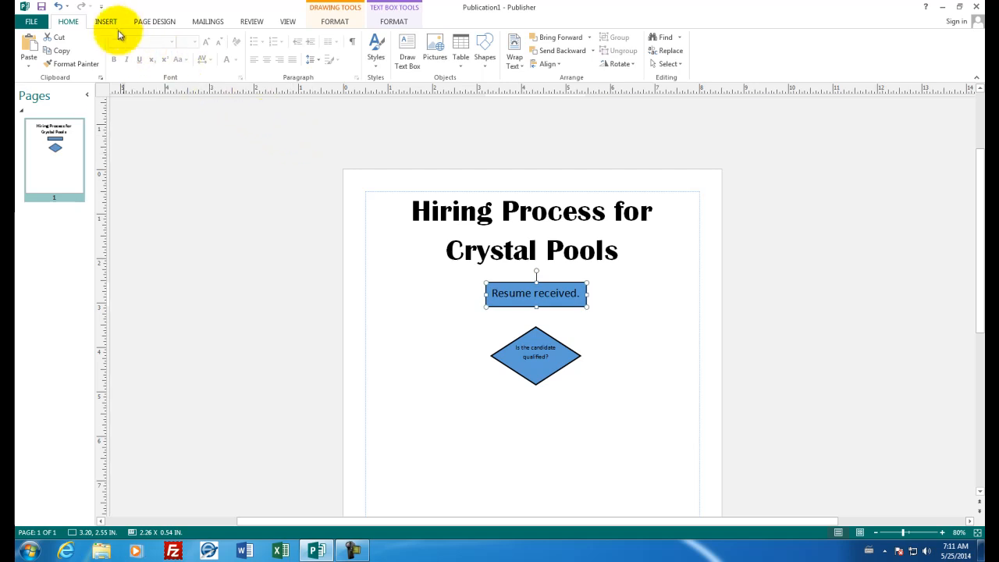
Step: Bring up the Insert Shapes gallery to choose a connector line
click(106, 21)
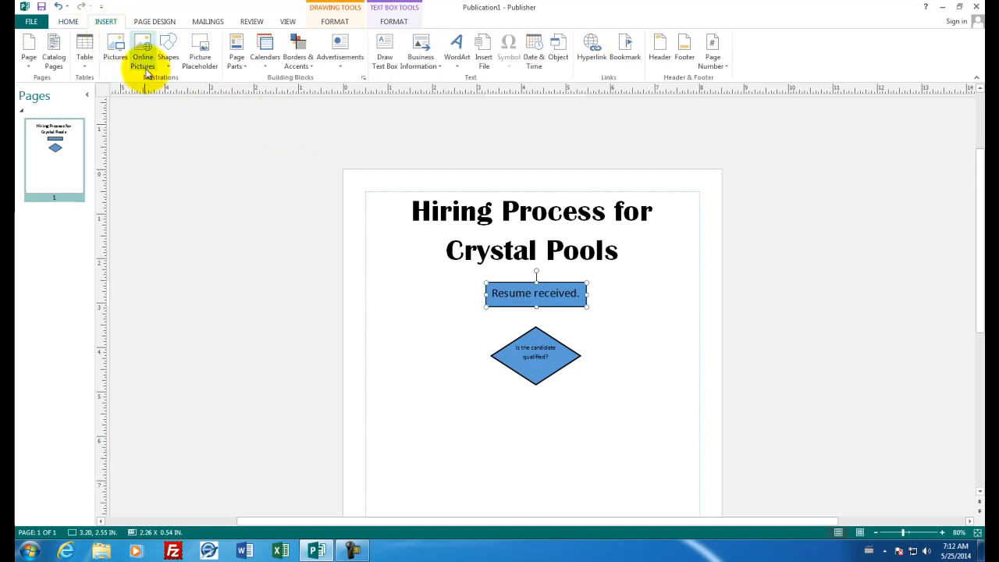
click(169, 46)
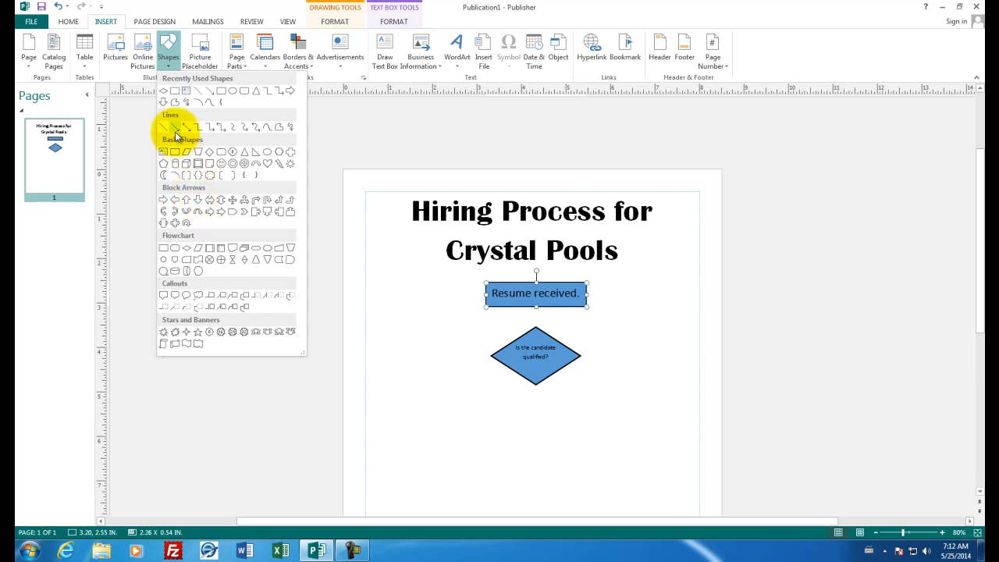
mouse_move(208, 133)
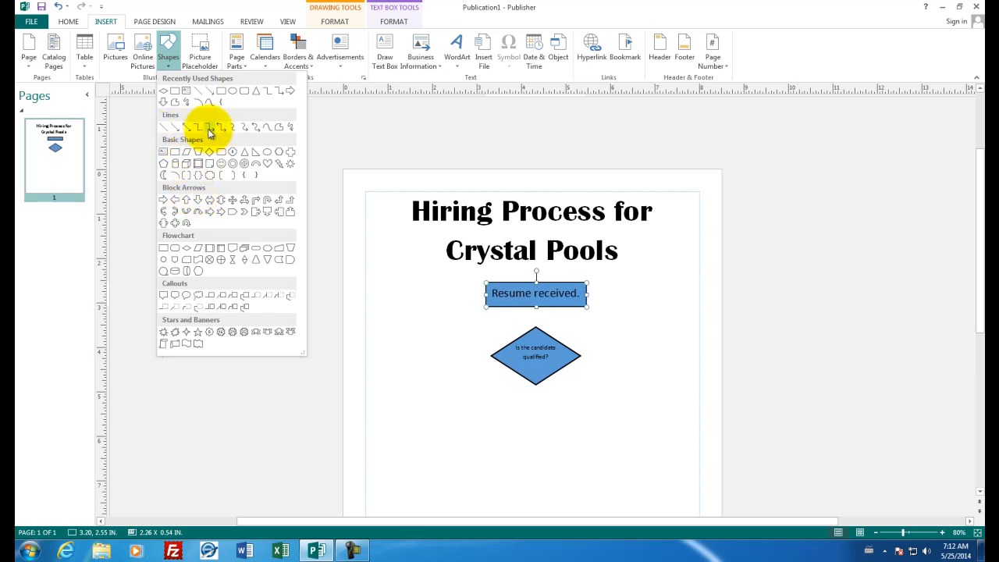
mouse_move(209, 128)
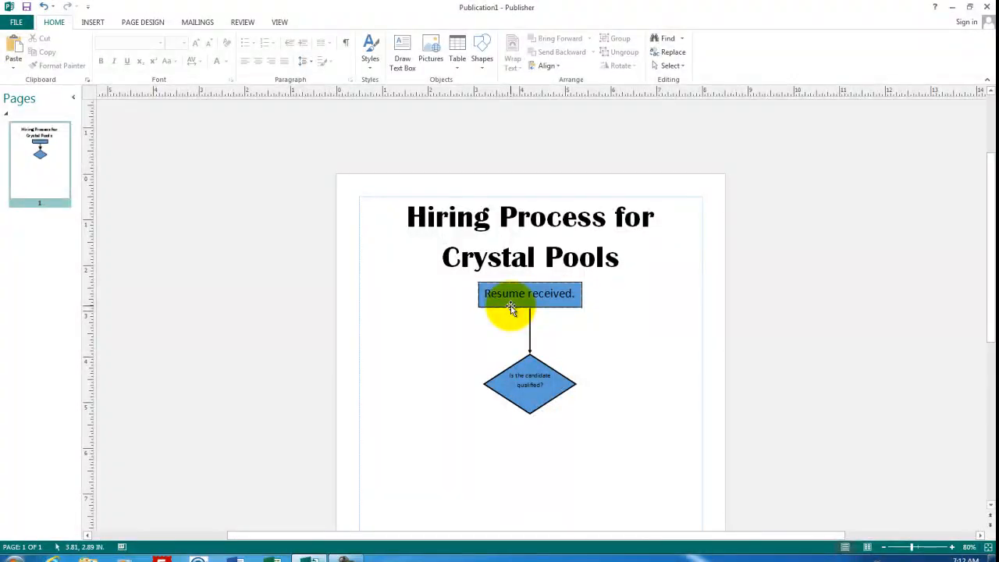
Step: Duplicate the Resume received box and move the copy right of the diamond
click(529, 294)
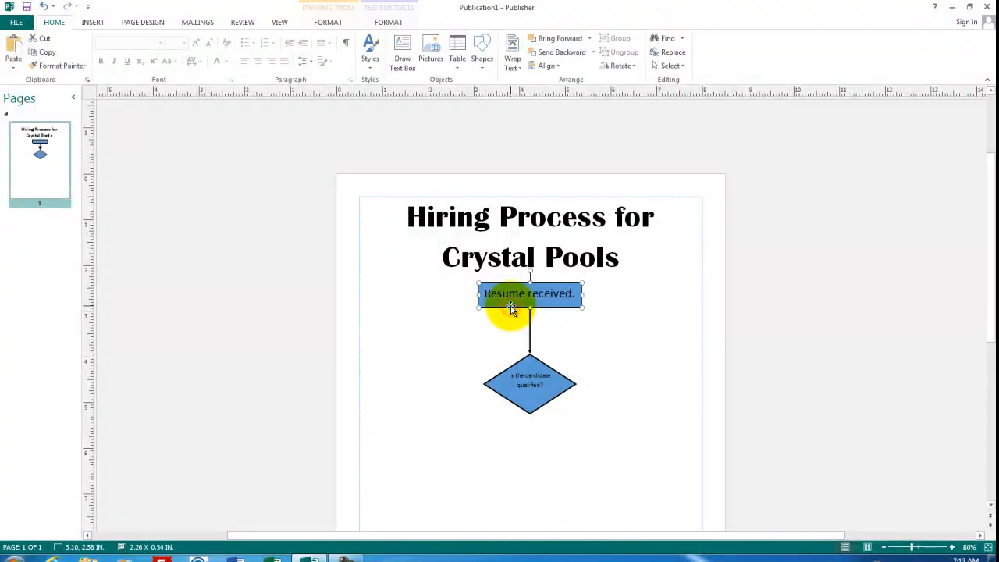
right_click(511, 309)
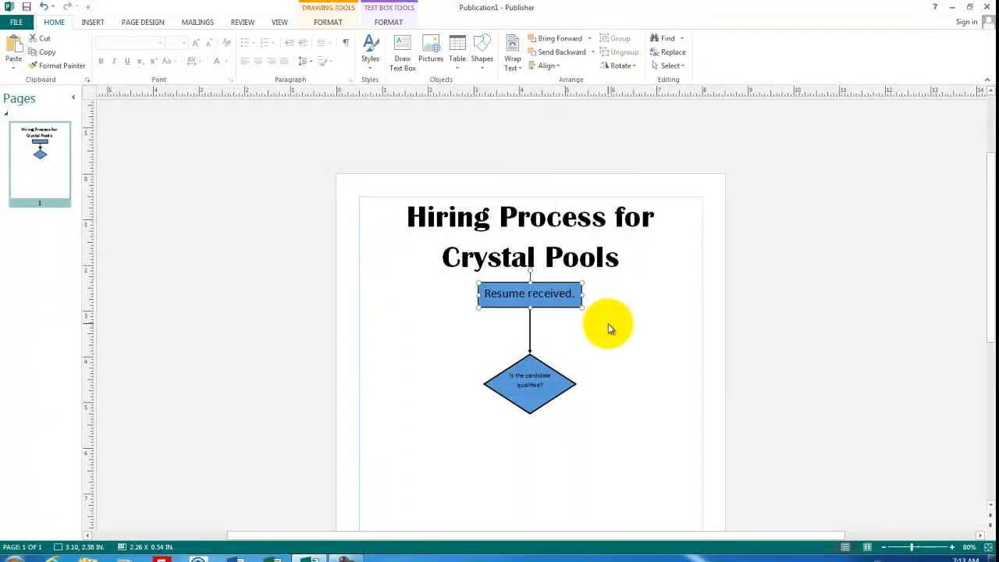
right_click(610, 327)
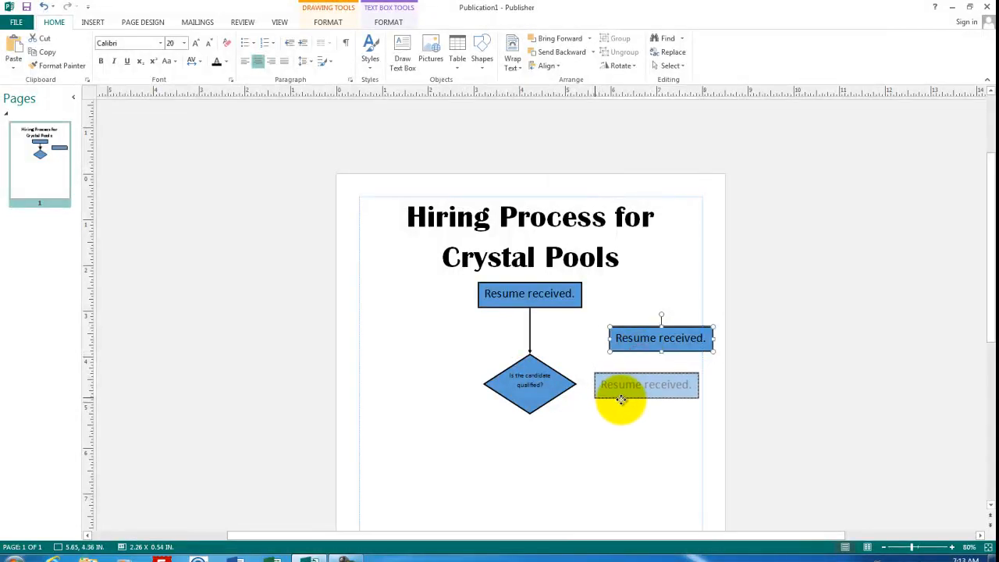
drag(620, 400, 646, 382)
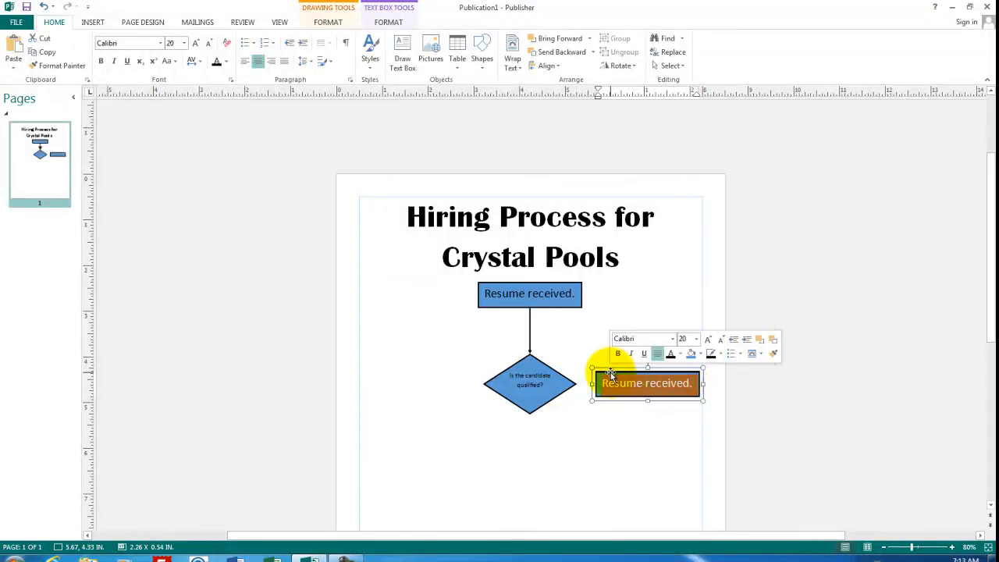
Step: Type 'No. Throw away resume.' and correct the misspelling to 'Throw'
text(No. Throw away re-)
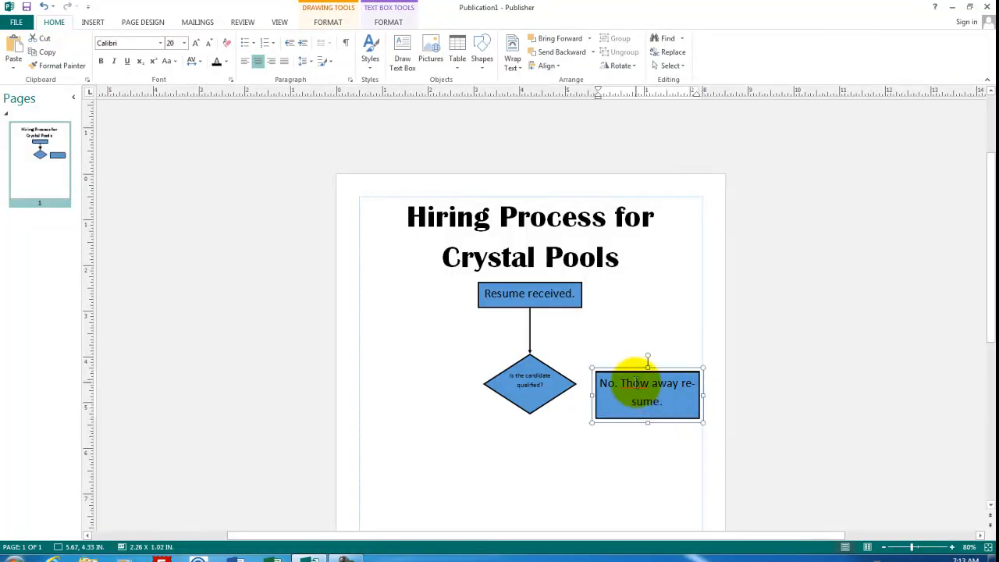
right_click(634, 382)
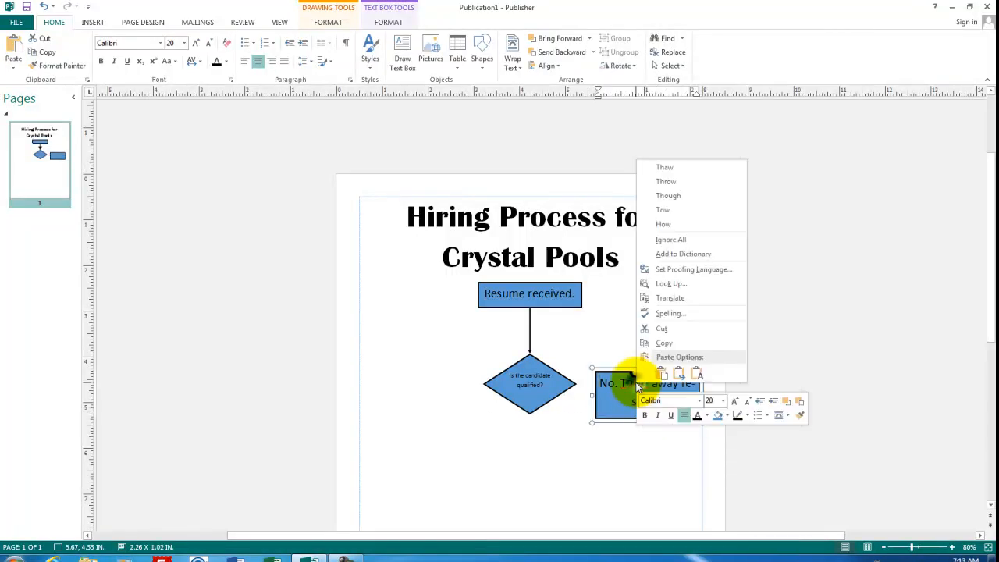
click(666, 181)
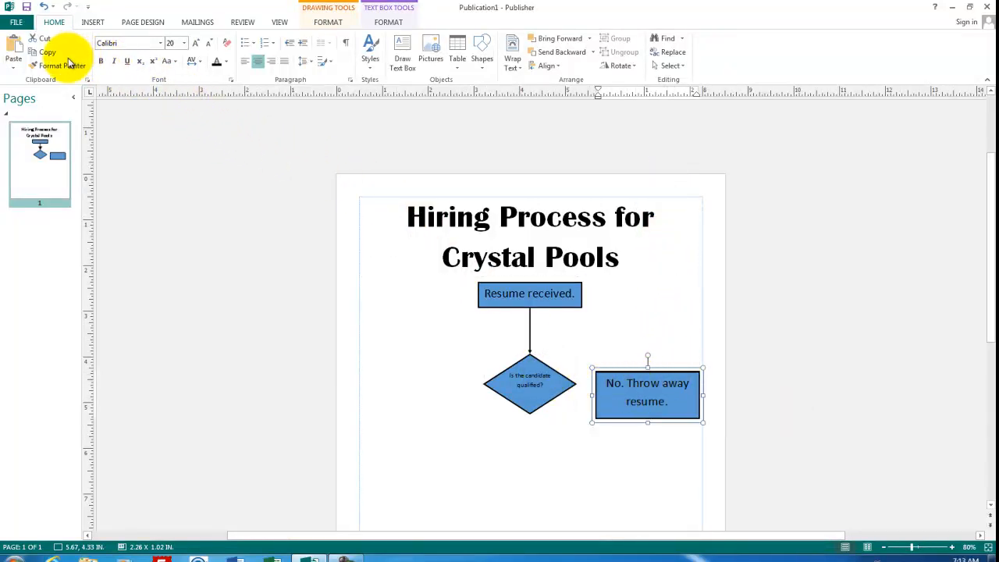
Step: Choose the elbow arrow connector from the Insert Shapes gallery
click(92, 22)
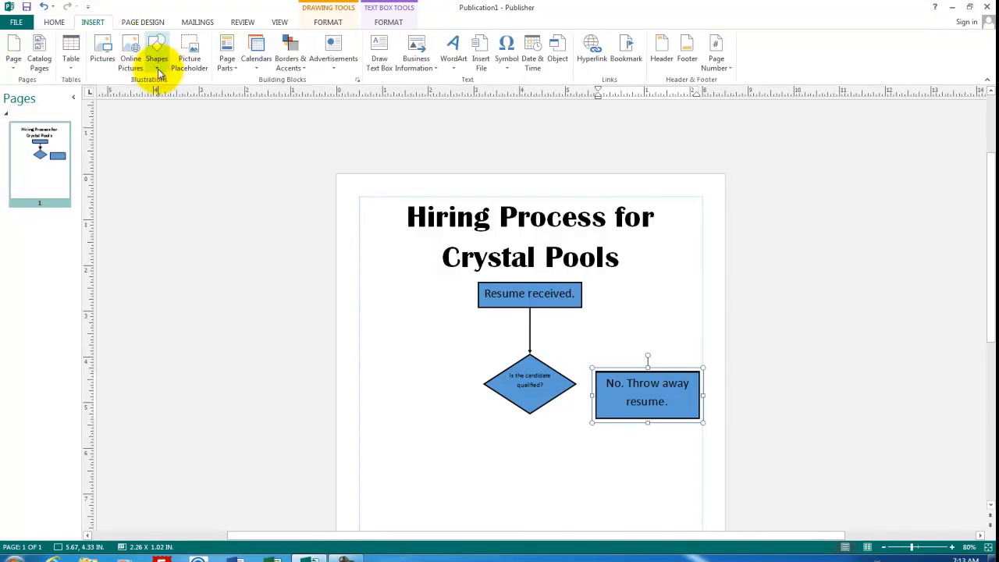
click(156, 51)
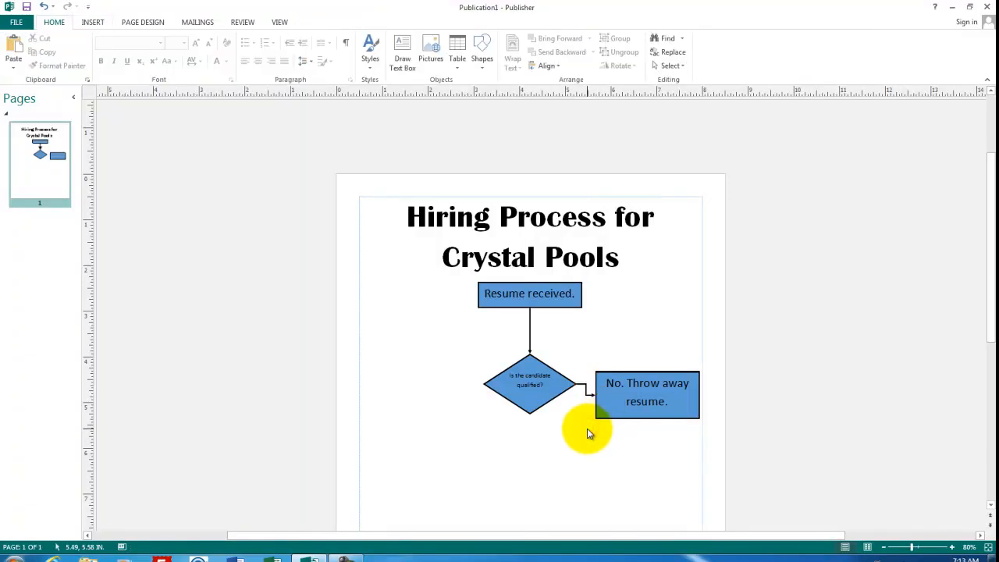
mouse_move(558, 332)
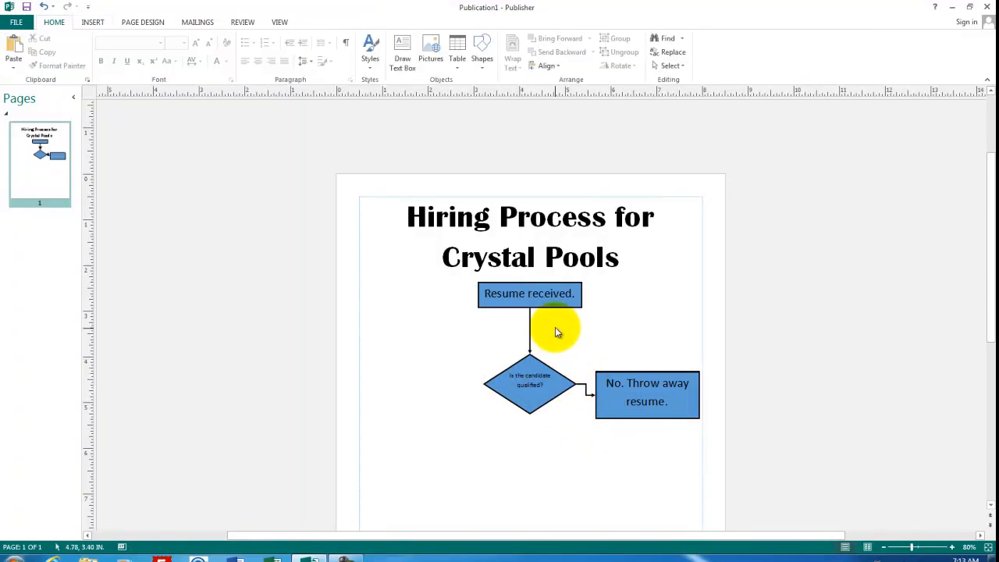
Step: Place a copied box left of the diamond reading 'Yes. Put the resume in the interview pile.' in smaller text
right_click(529, 294)
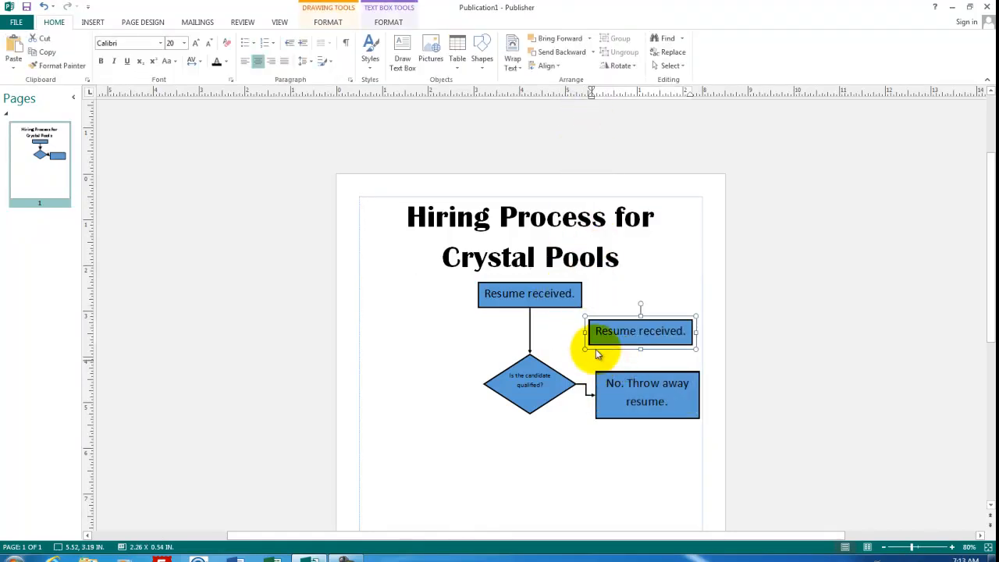
drag(640, 330, 412, 327)
text(Yes.)
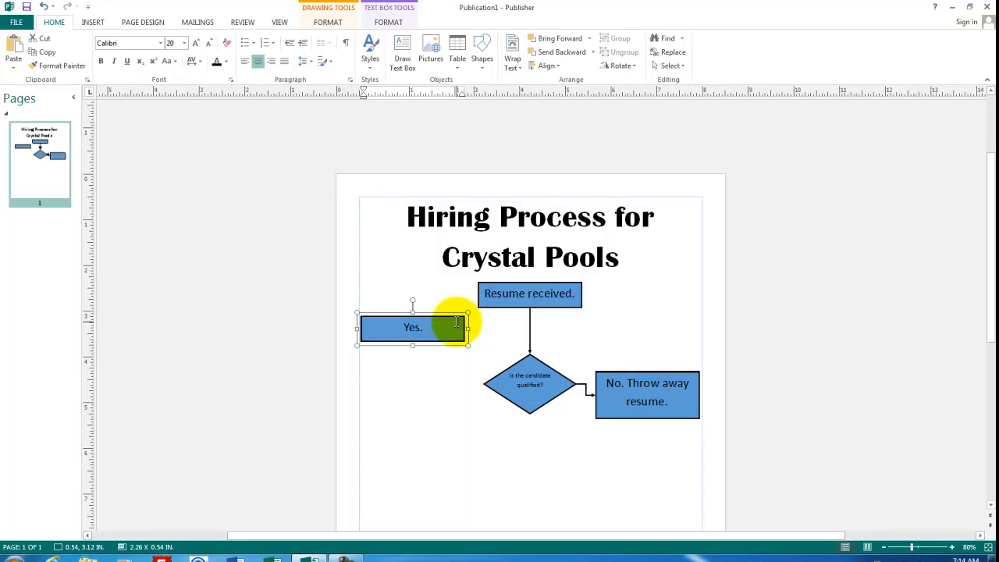
text(Put the re-)
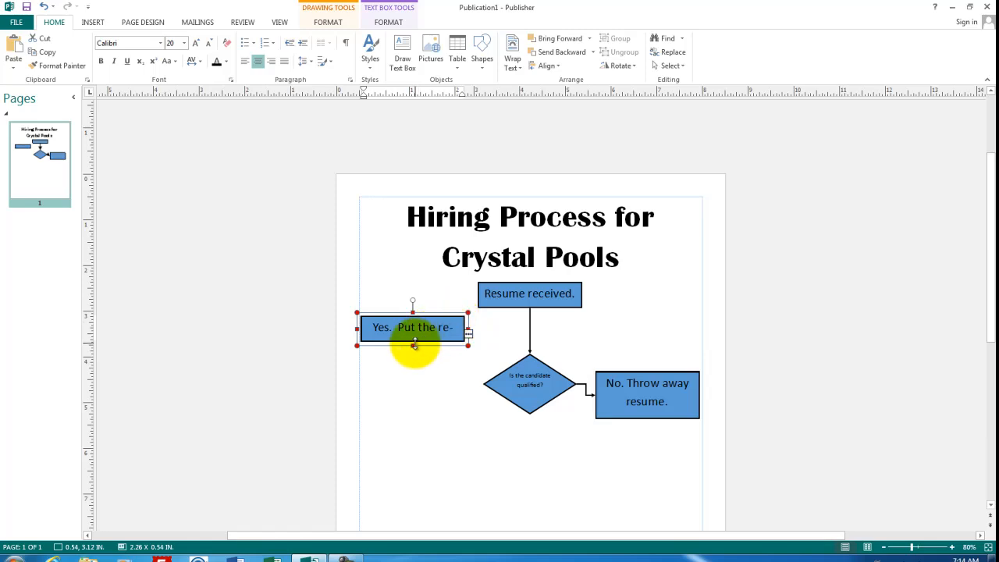
drag(414, 343, 427, 383)
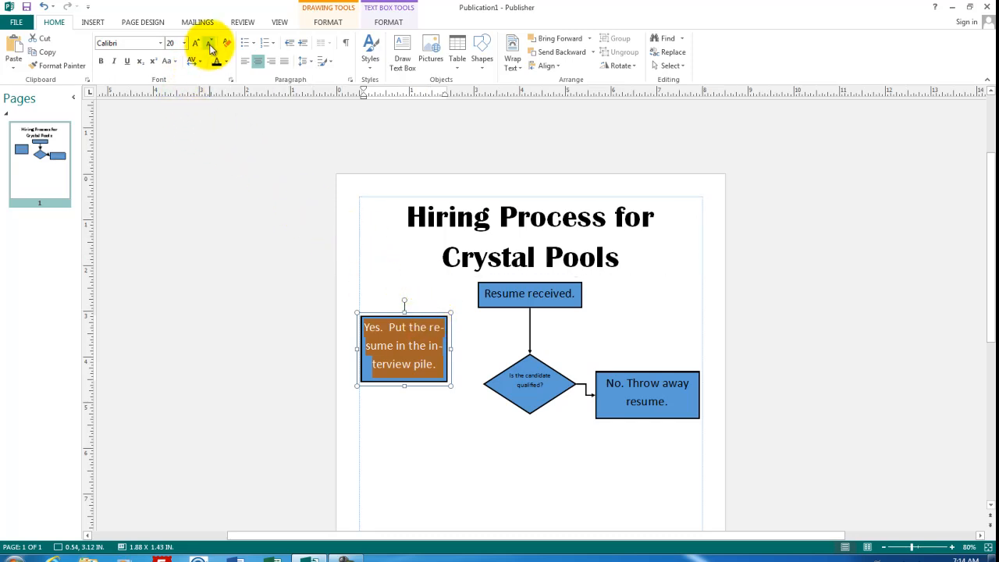
click(210, 43)
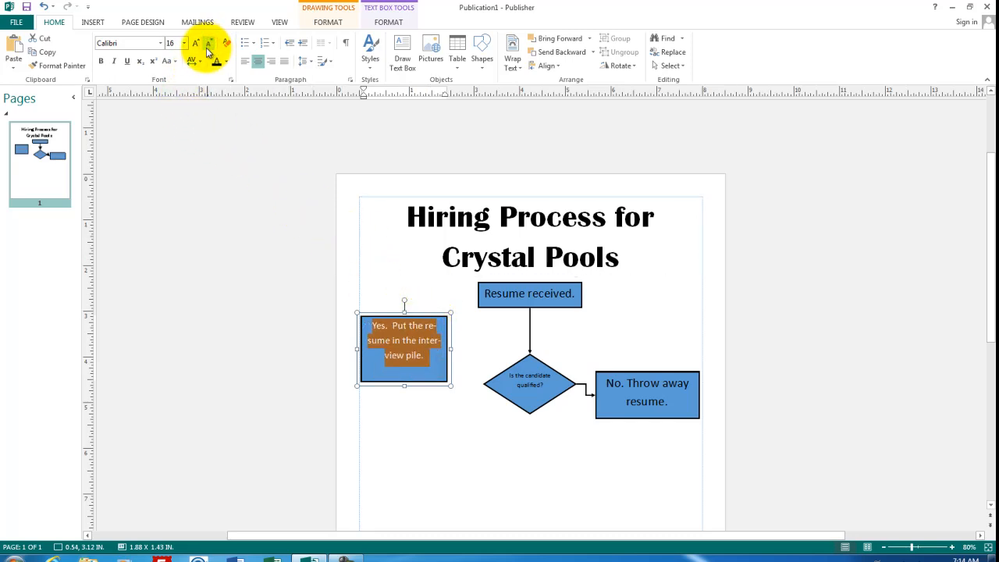
click(92, 22)
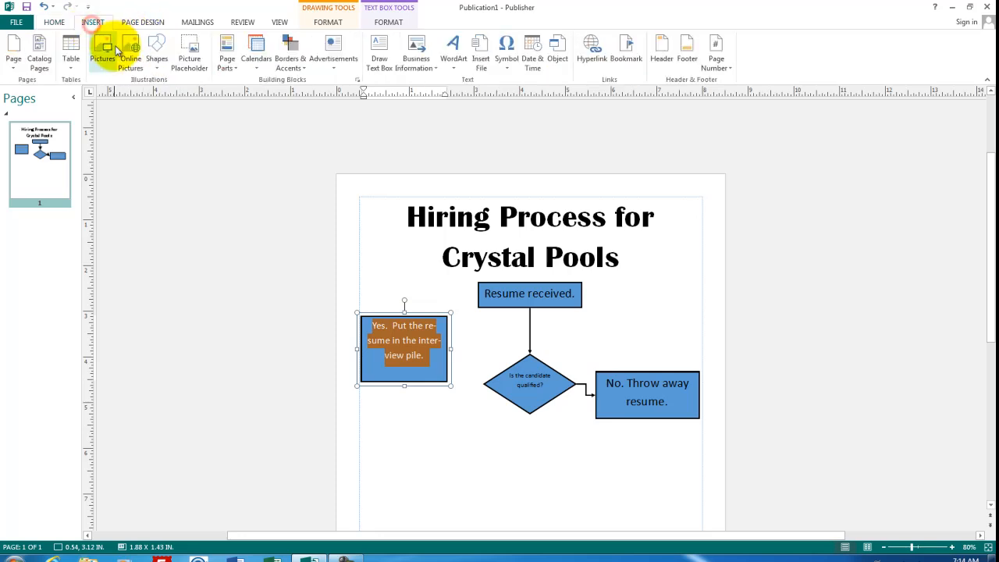
Step: Pick a shape from the Shapes gallery to continue building the flowchart
click(157, 51)
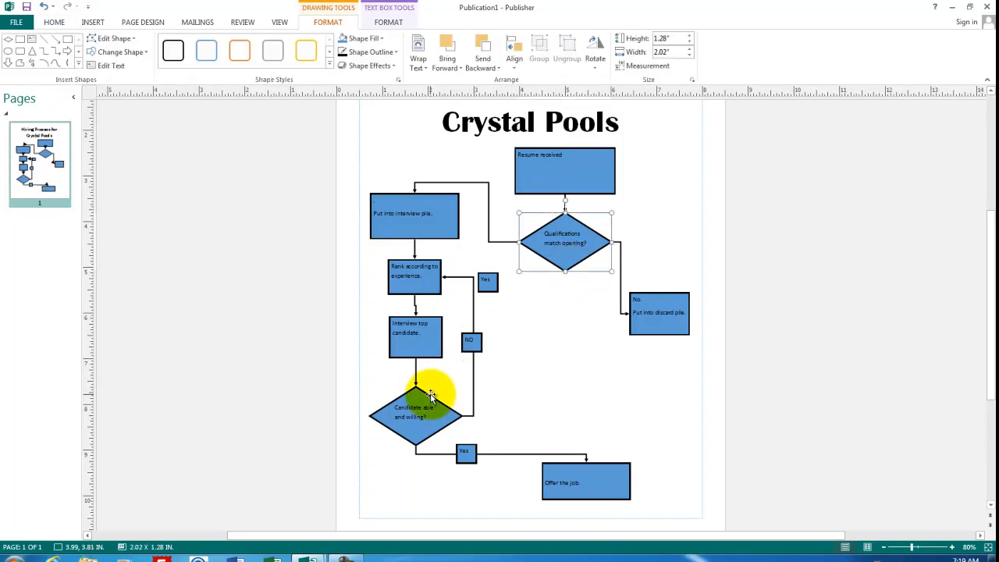
Step: Select both decision diamonds and give them a white fill with a yellow outline
click(416, 410)
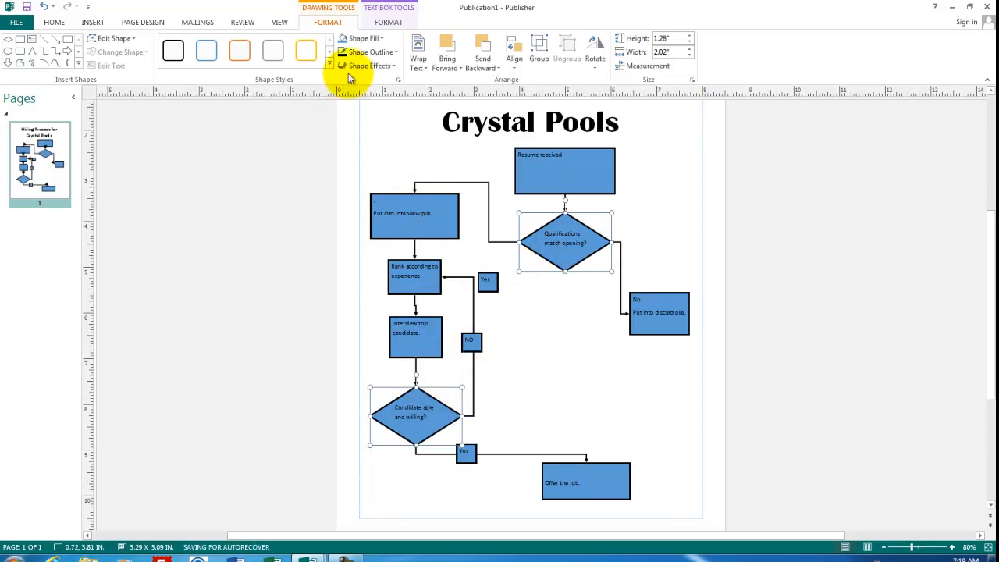
click(361, 38)
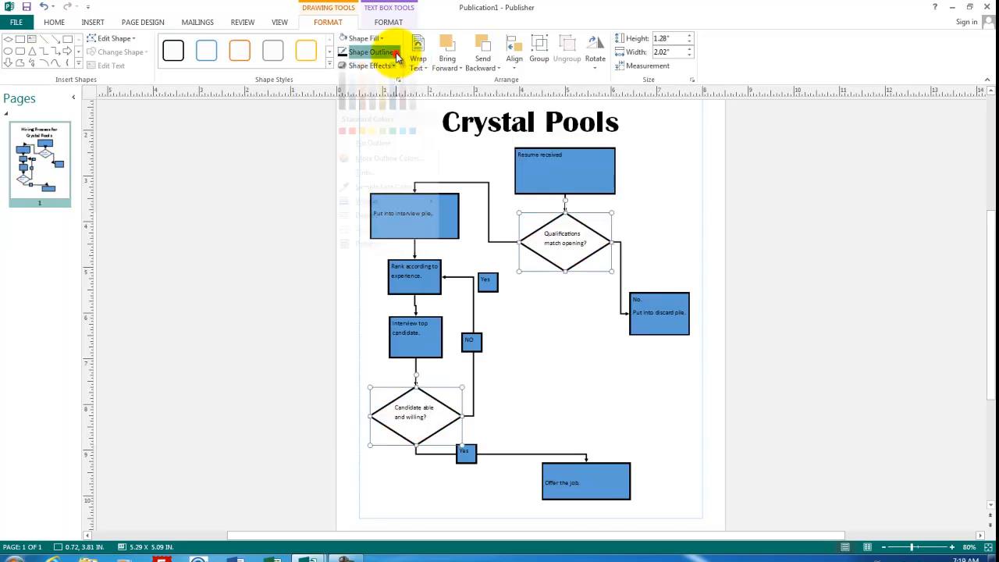
click(369, 51)
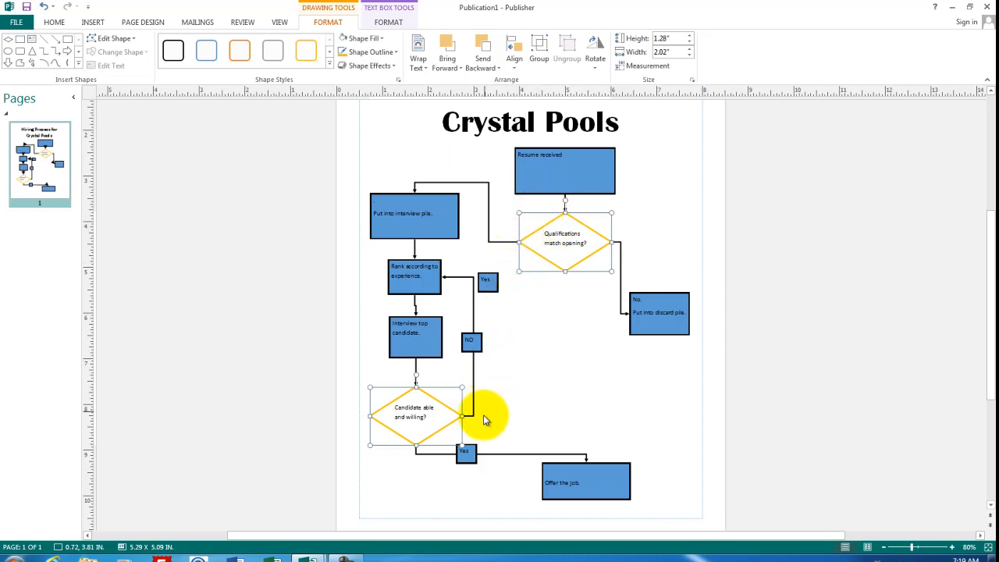
Step: Select the step boxes, from 'Resume received' to 'Rank according to experience', and make them white with blue outlines
click(533, 176)
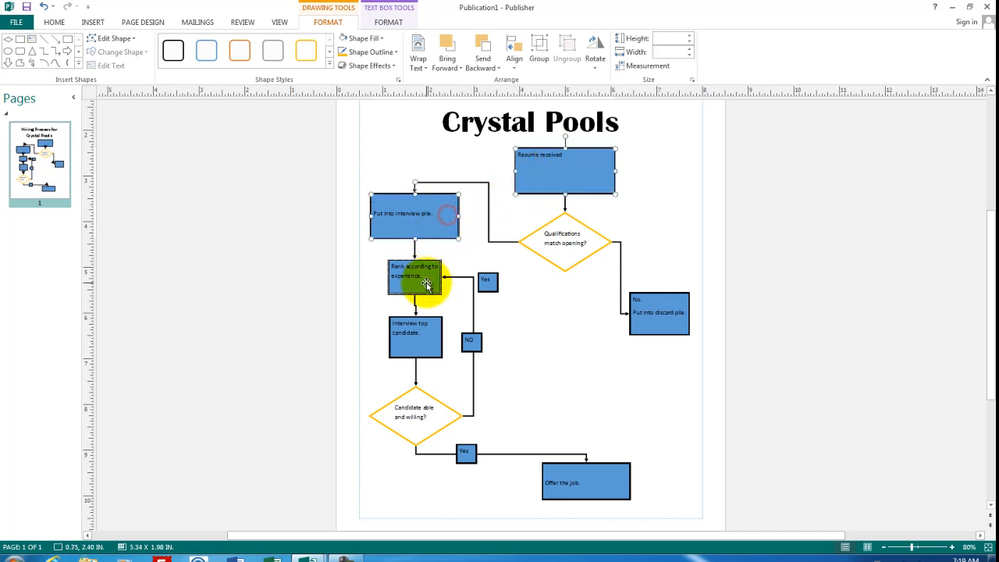
click(415, 336)
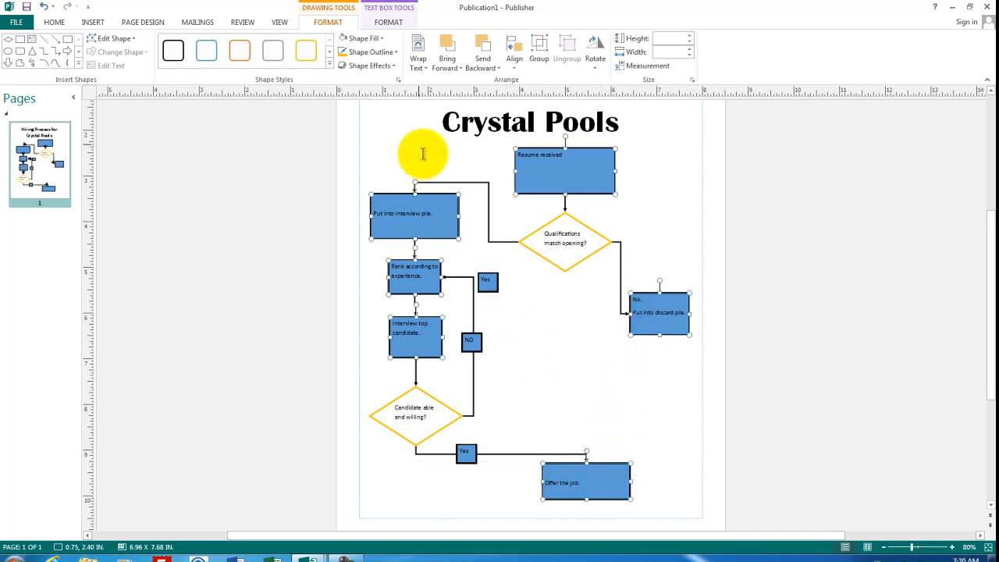
click(364, 39)
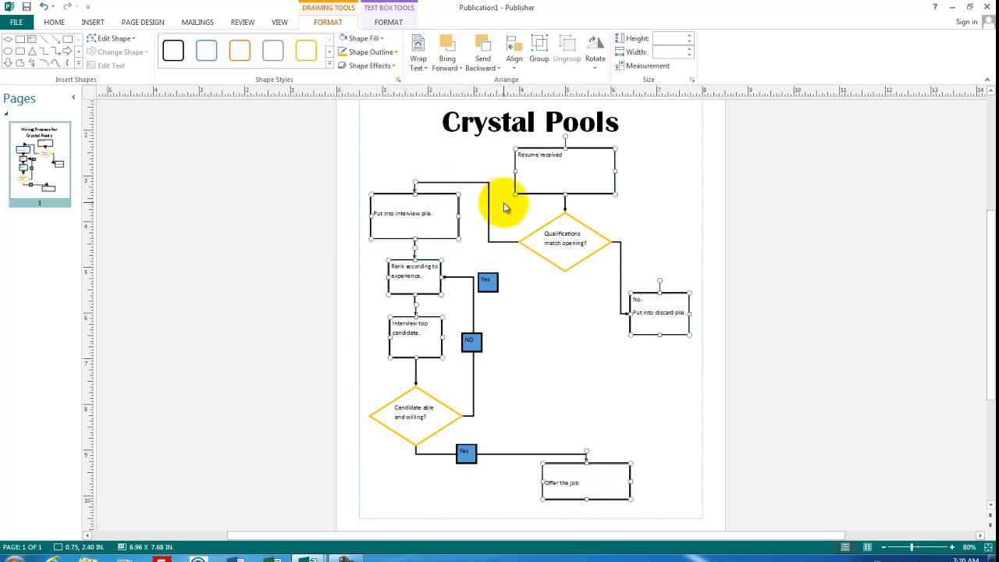
click(367, 52)
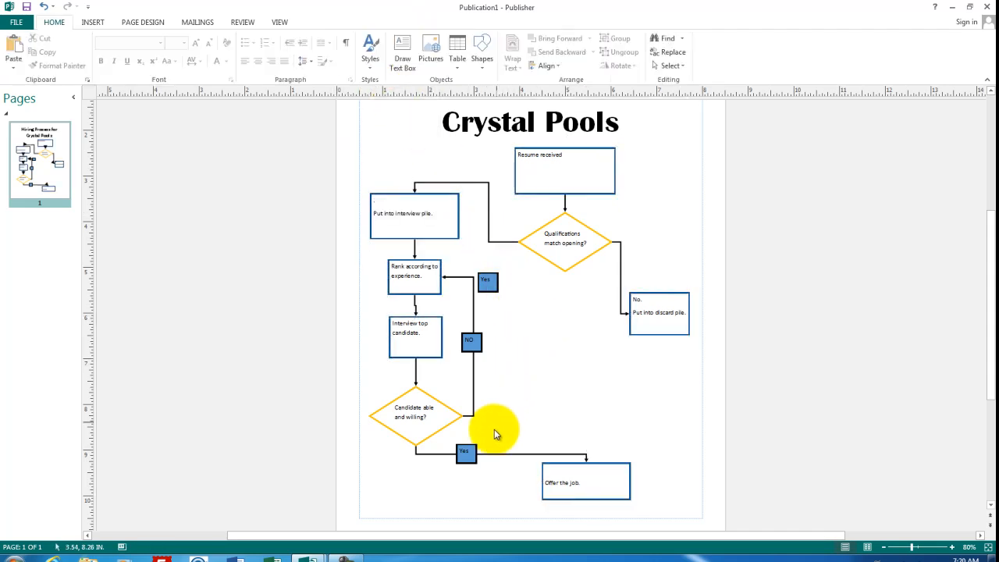
Step: Fill the Yes and NO label boxes with light gray, then deselect
click(465, 453)
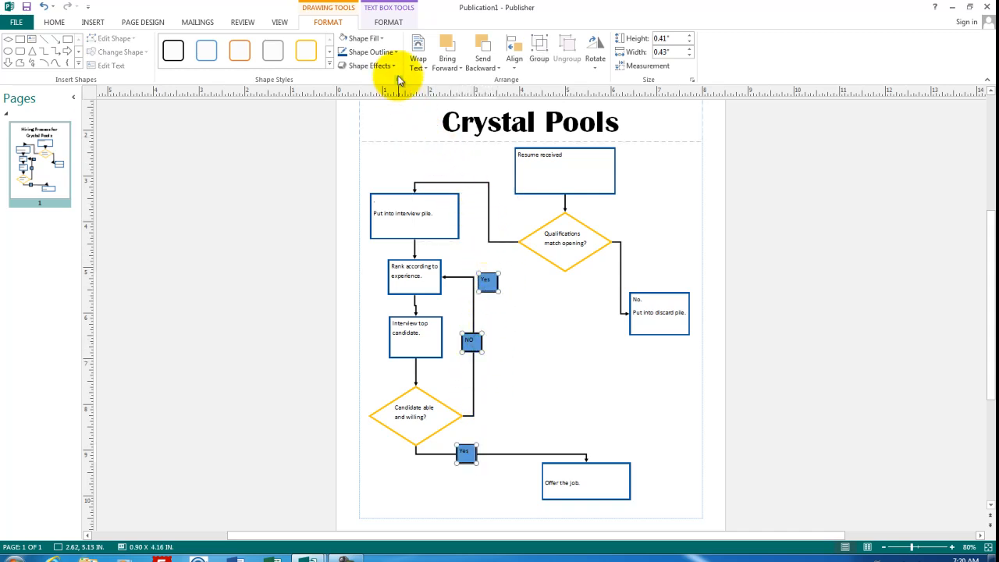
click(363, 38)
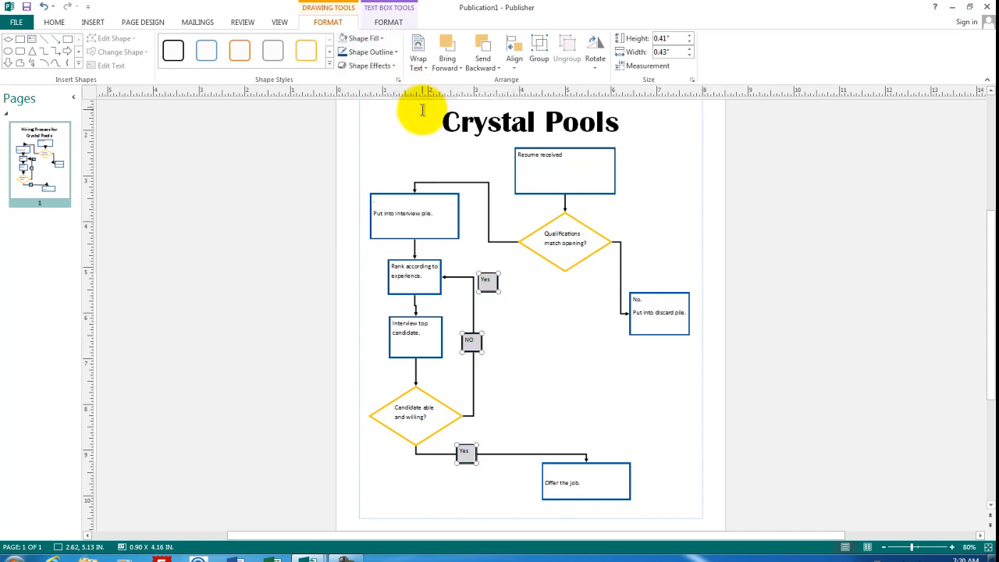
click(516, 337)
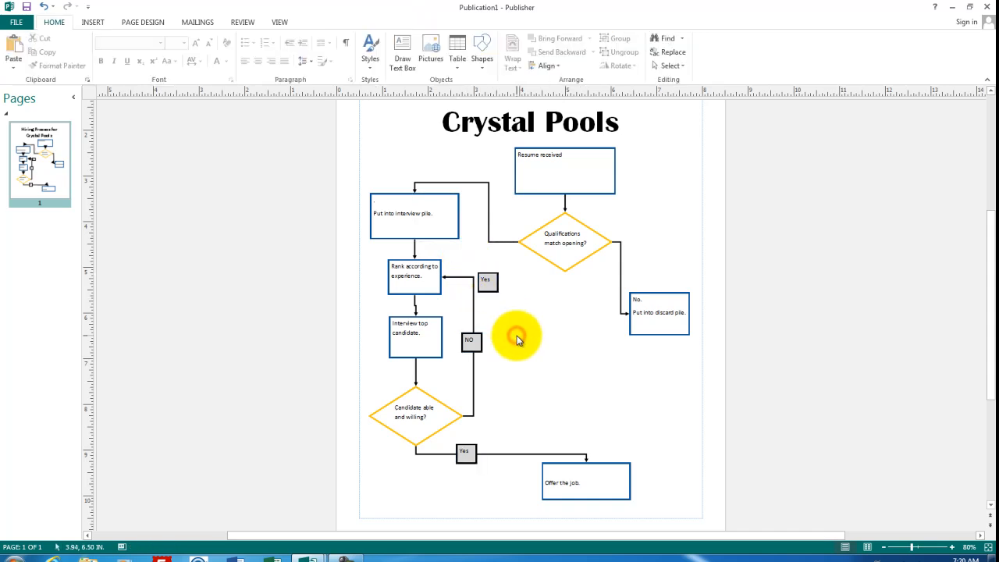